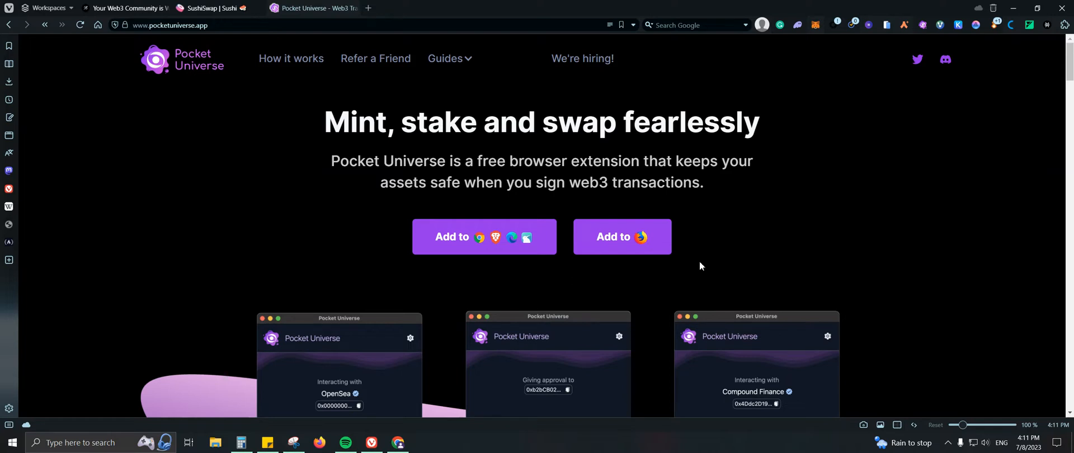
pyautogui.moveTo(698, 256)
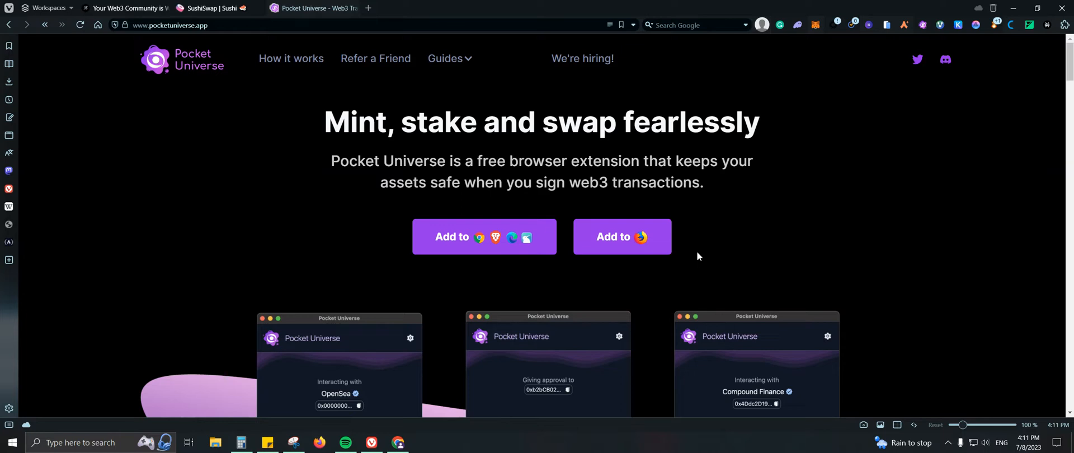
pyautogui.moveTo(707, 170)
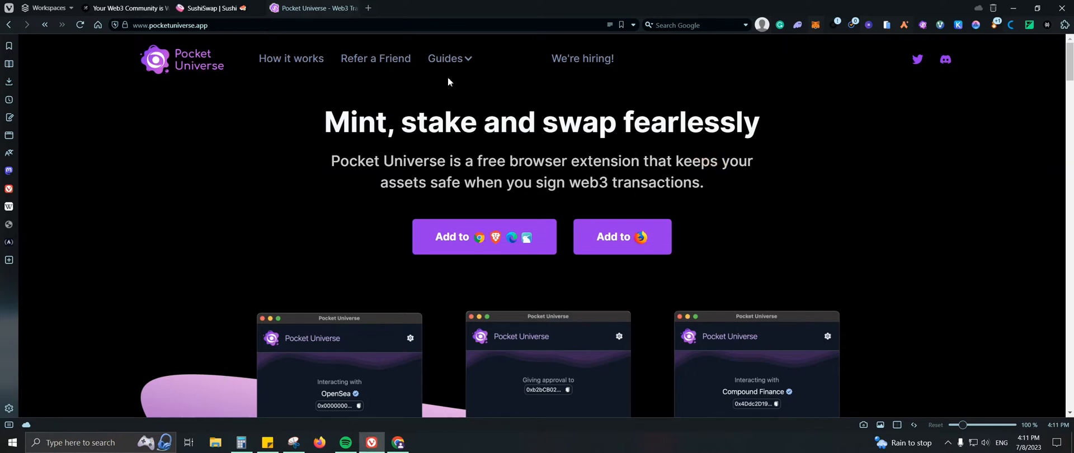
# Review Pocket Universe's Skip on official marketplaces and Simulations toggles, leaving simulations on.
pyautogui.click(206, 8)
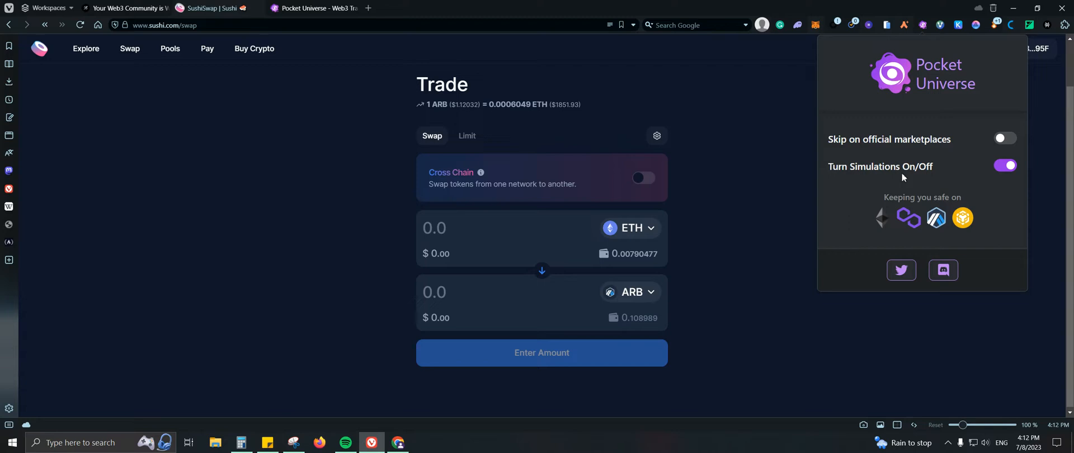
pyautogui.moveTo(932, 152)
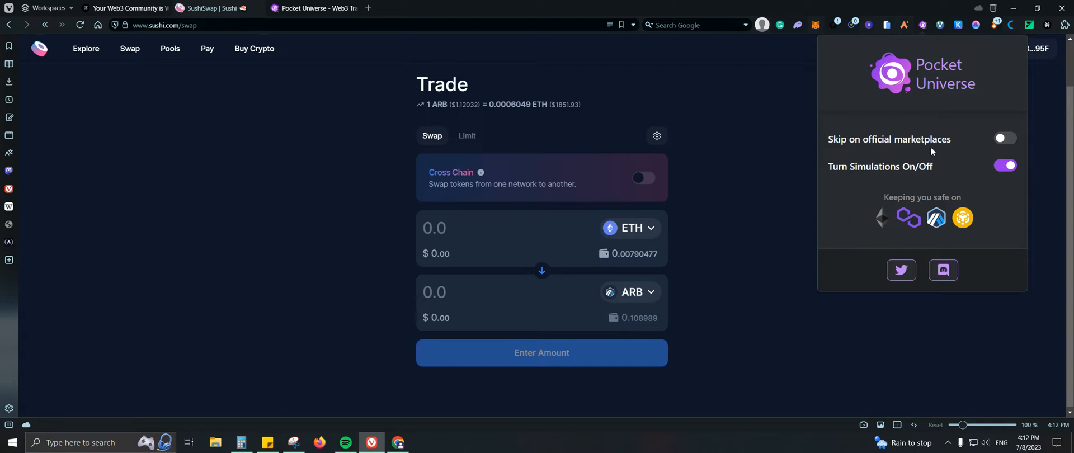
pyautogui.moveTo(972, 148)
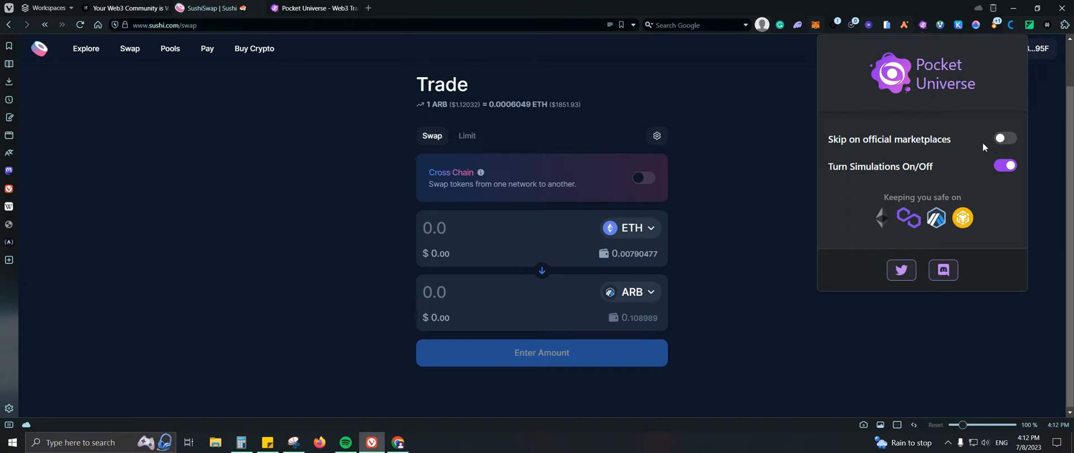
pyautogui.moveTo(879, 220)
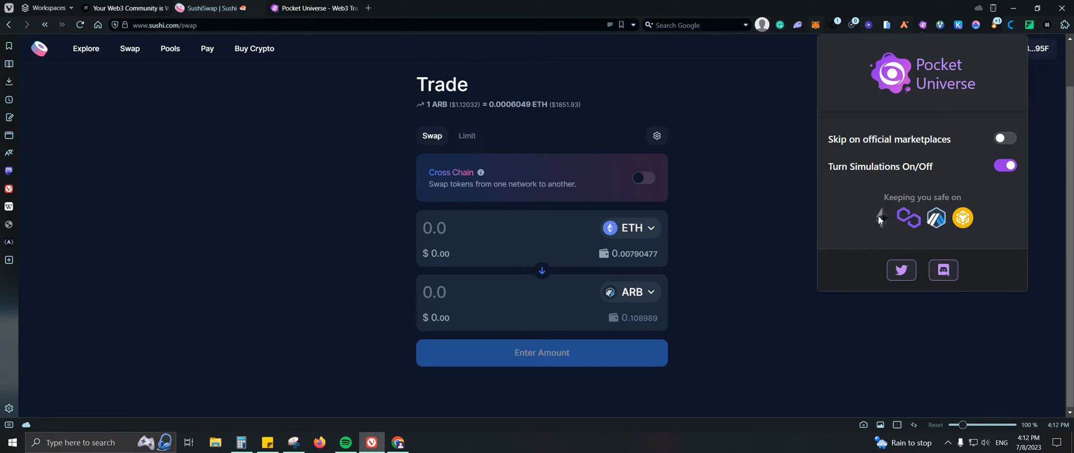
pyautogui.moveTo(929, 225)
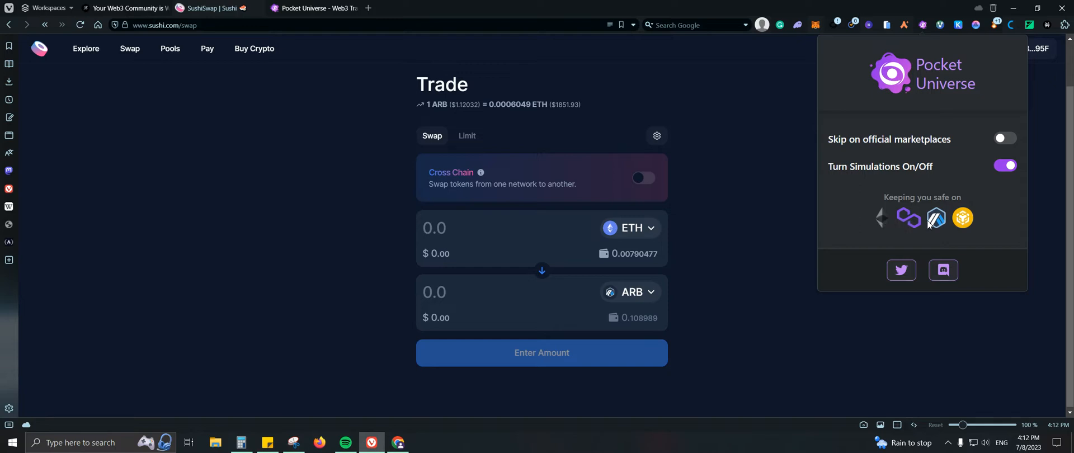
pyautogui.moveTo(973, 227)
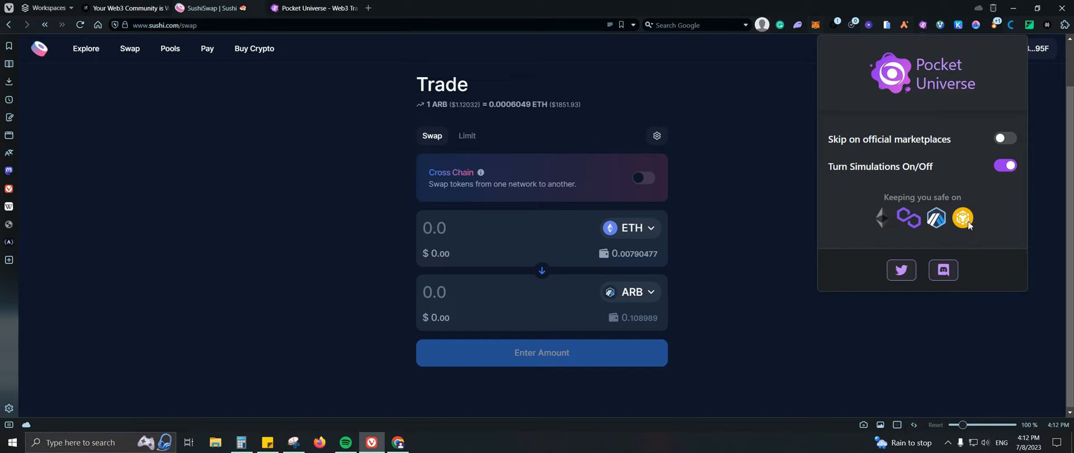
pyautogui.moveTo(988, 224)
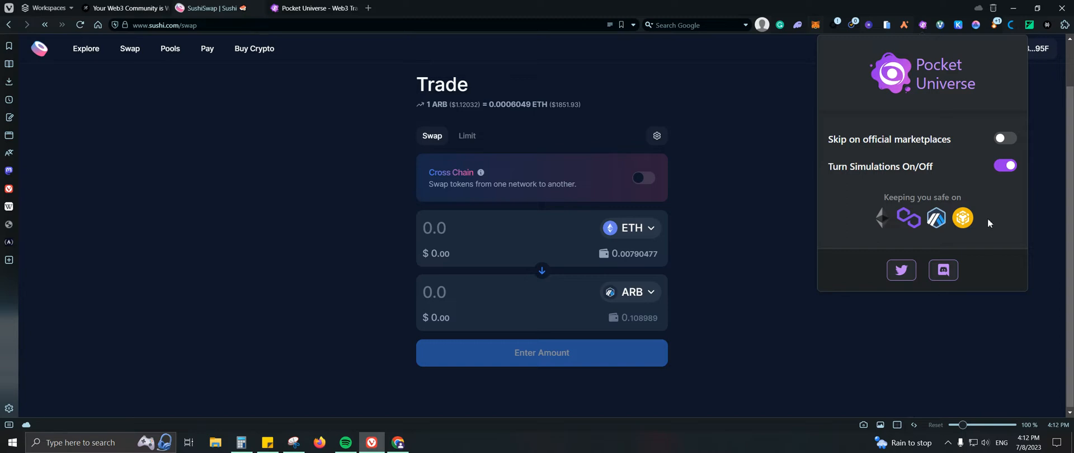
pyautogui.moveTo(975, 219)
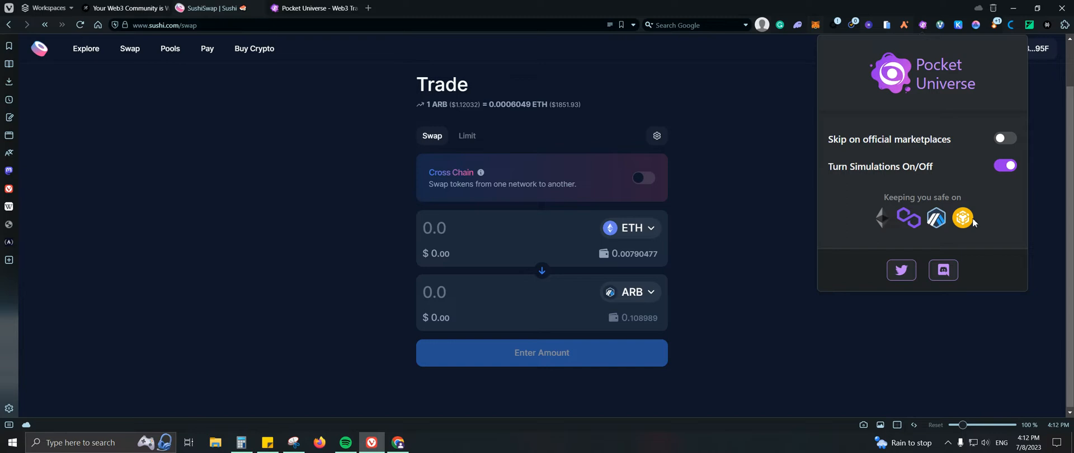
pyautogui.moveTo(984, 220)
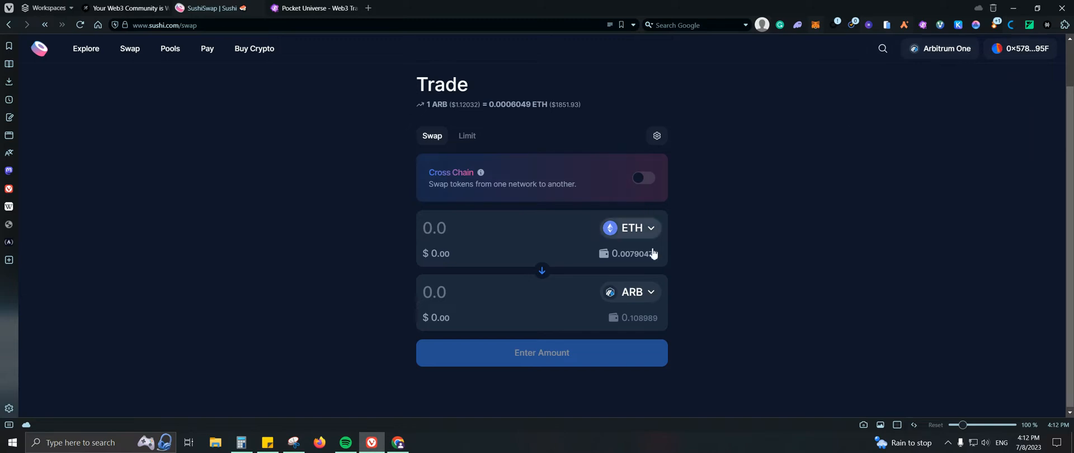
# Enter 0.005 ETH to swap for about 8.24 ARB and confirm the swap.
pyautogui.click(500, 228)
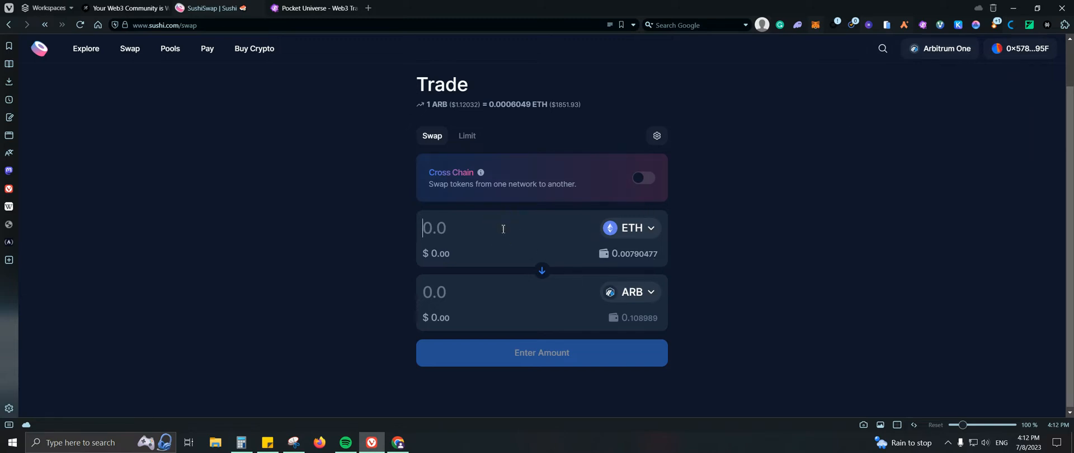
pyautogui.write('0.005')
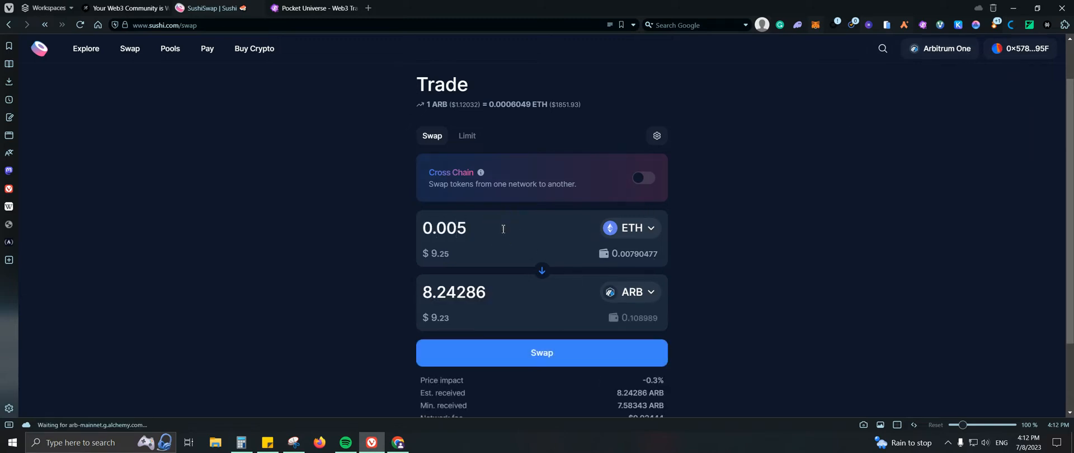
pyautogui.click(541, 353)
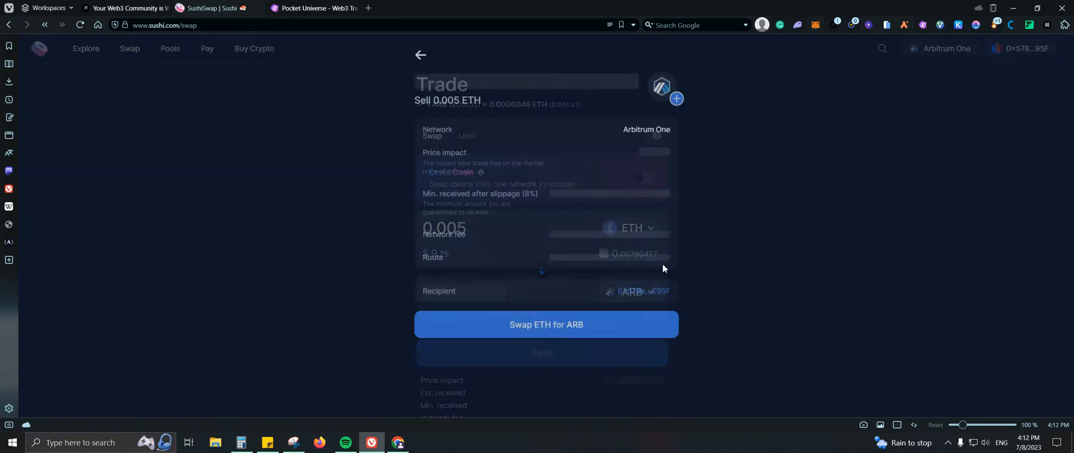
pyautogui.click(546, 324)
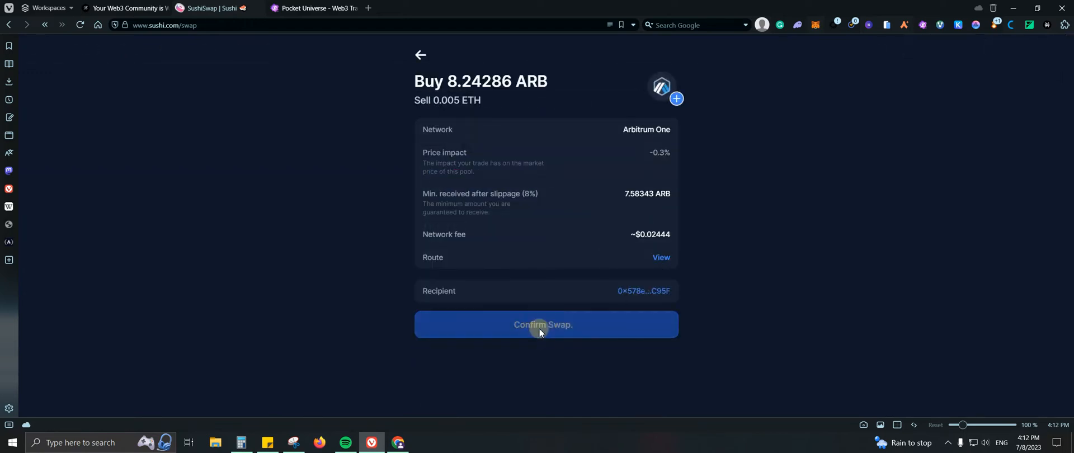
# Read the simulated −0.005 ETH / +8.242 ARB outcome and continue to the wallet.
pyautogui.click(545, 324)
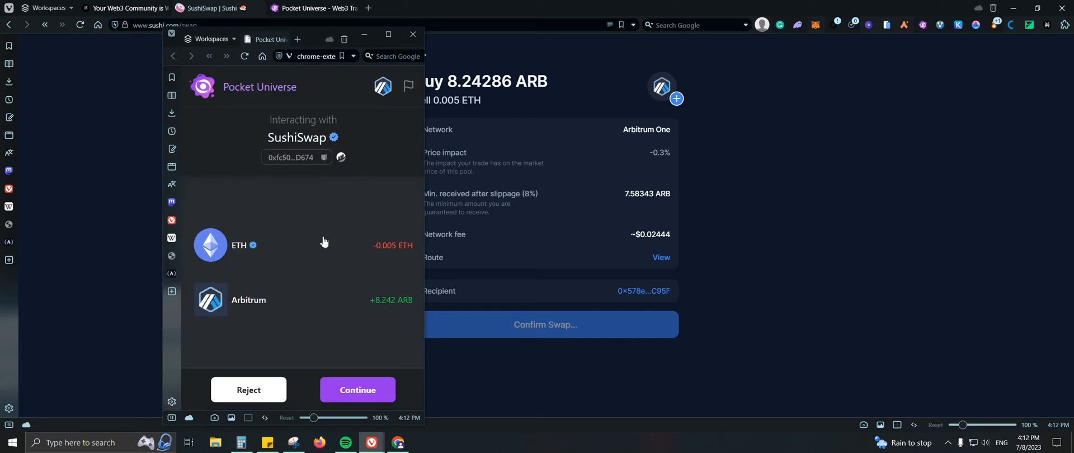
pyautogui.moveTo(375, 314)
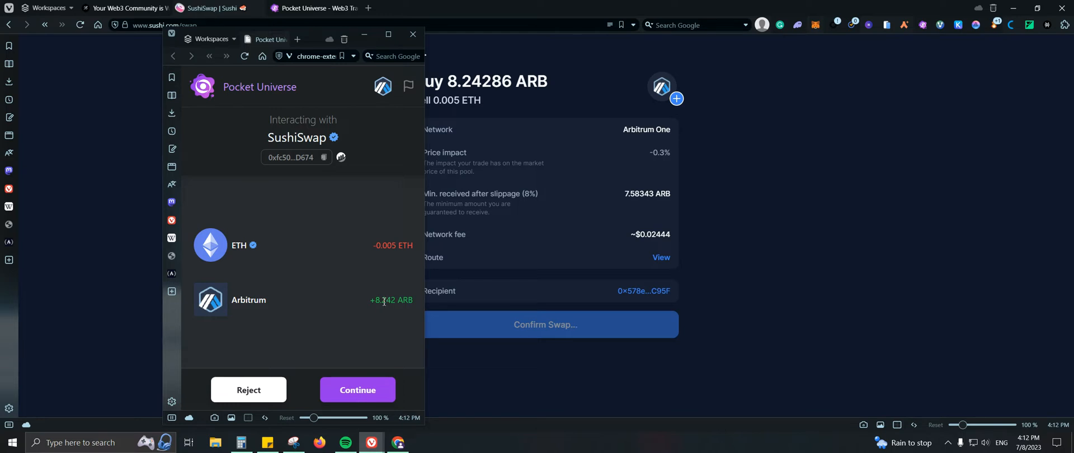
pyautogui.moveTo(373, 384)
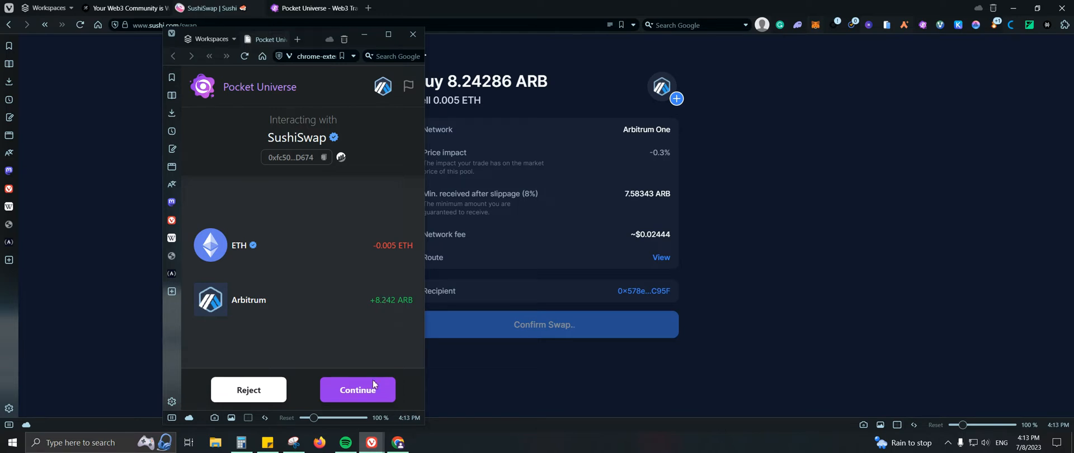
pyautogui.click(357, 390)
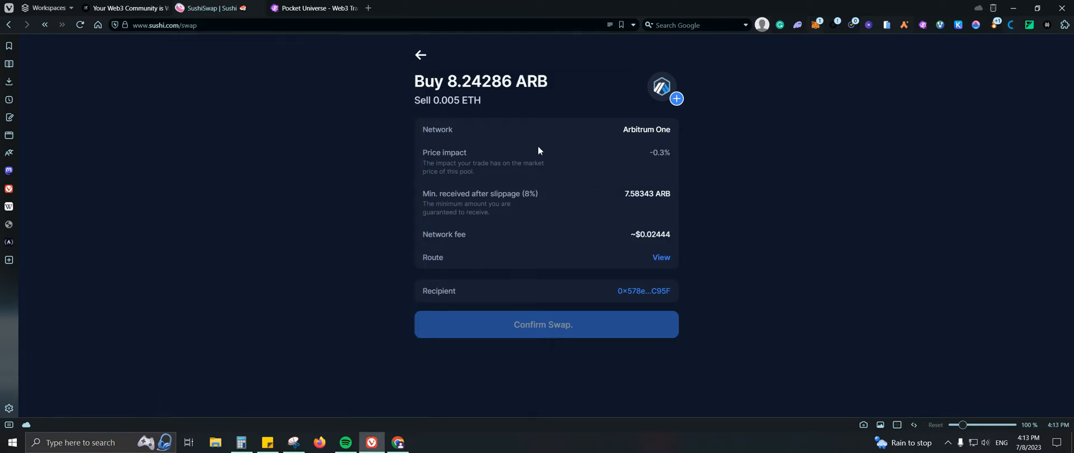
# Reject the 0.005 ETH swap in MetaMask's confirmation window.
pyautogui.click(546, 325)
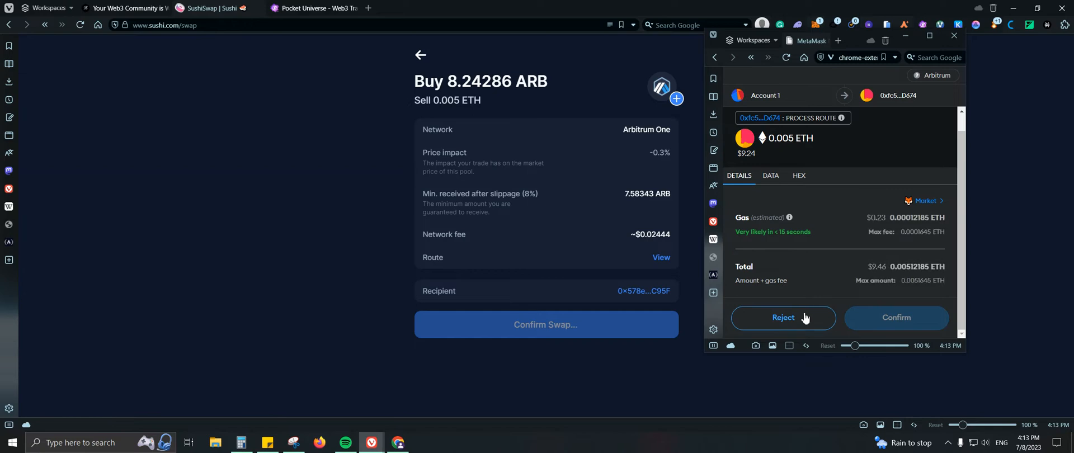
pyautogui.click(784, 318)
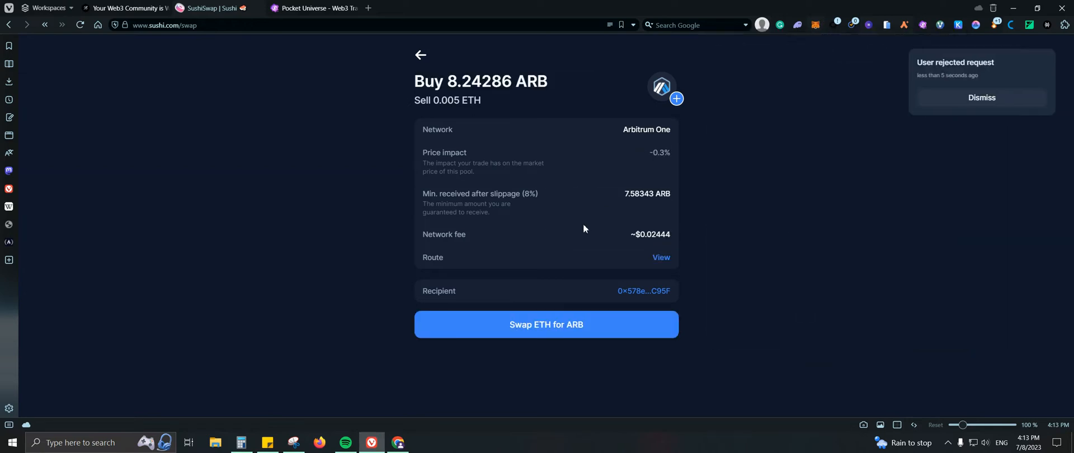
# Resubmit the ETH-to-ARB swap and reject it from the Pocket Universe simulation popup.
pyautogui.click(546, 324)
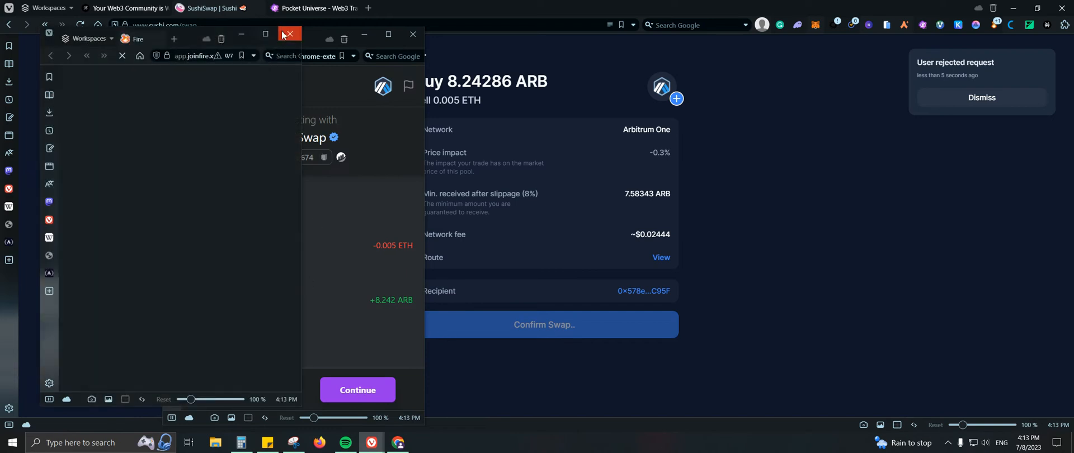
pyautogui.click(289, 33)
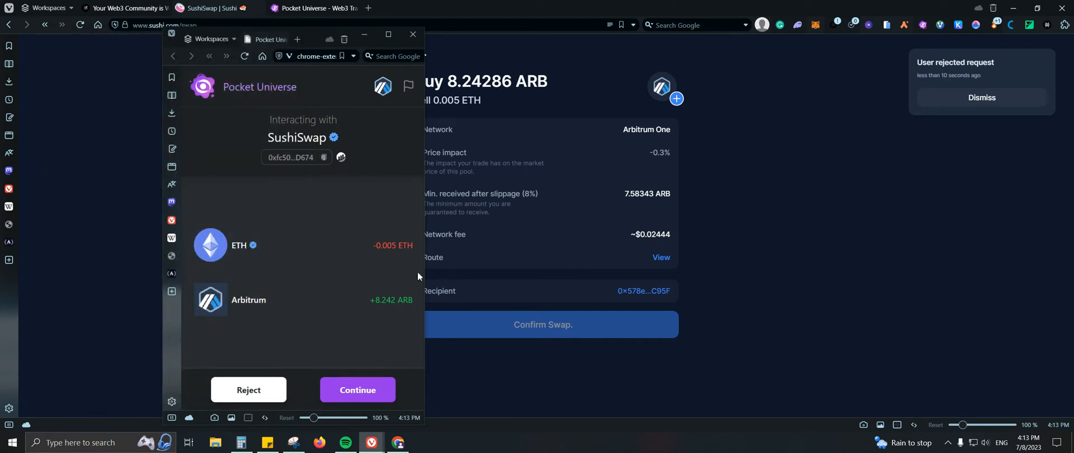
pyautogui.moveTo(406, 270)
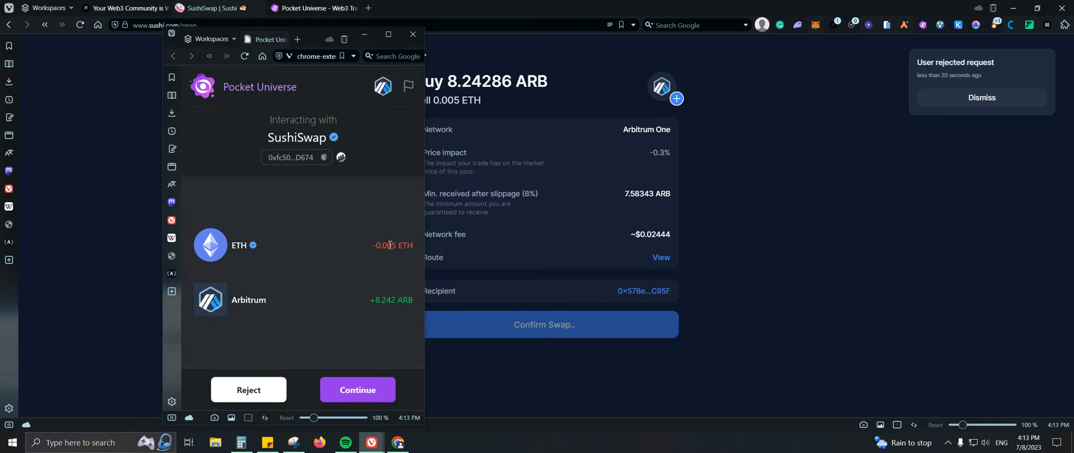
pyautogui.click(248, 389)
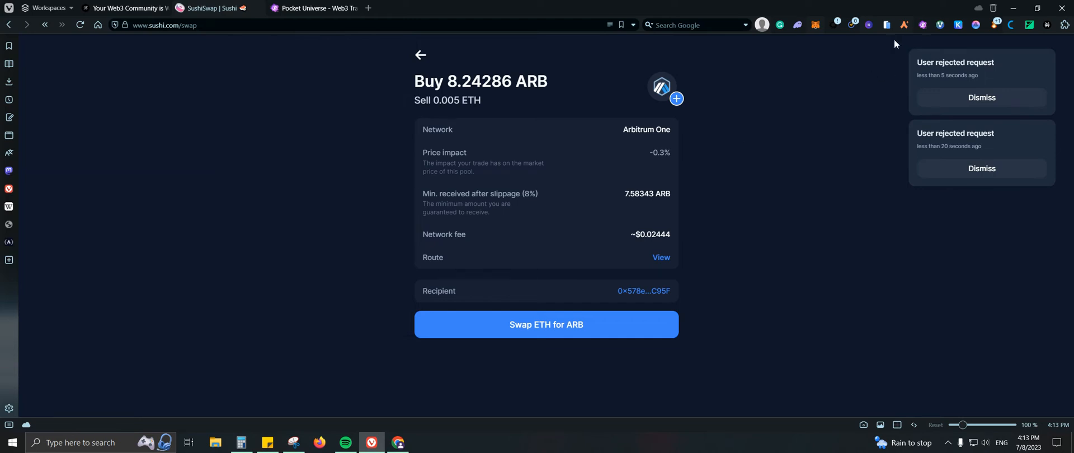
pyautogui.moveTo(237, 143)
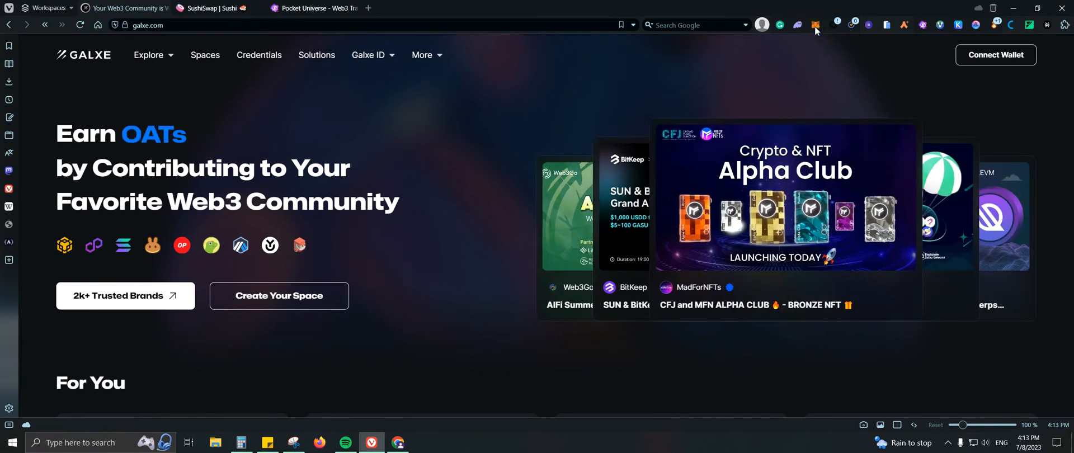
# Switch MetaMask to Ethereum Mainnet, connect the wallet to Galxe and show the account menu.
pyautogui.click(816, 24)
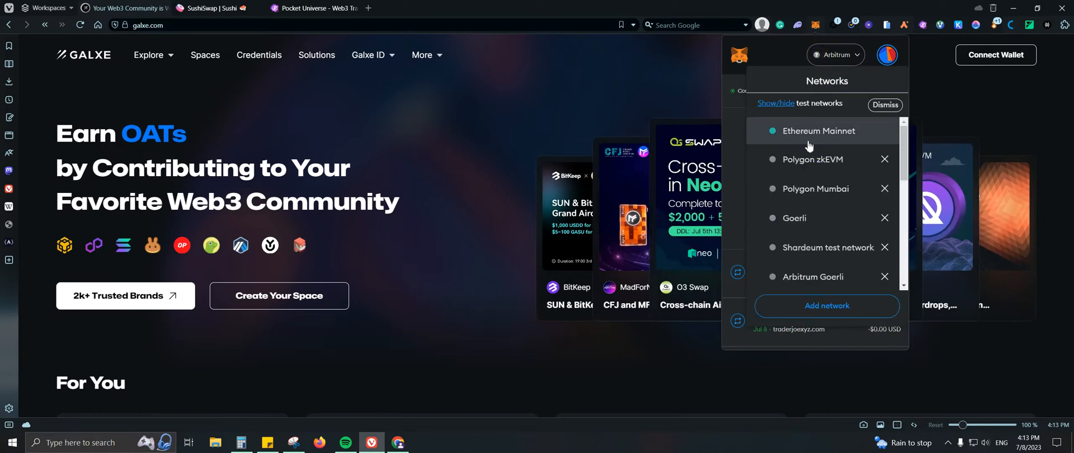
pyautogui.click(886, 105)
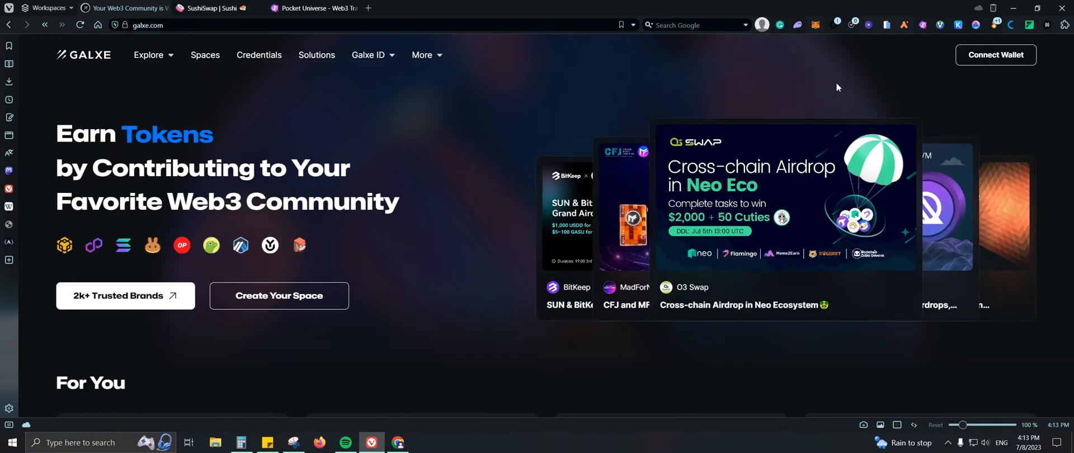
pyautogui.click(996, 54)
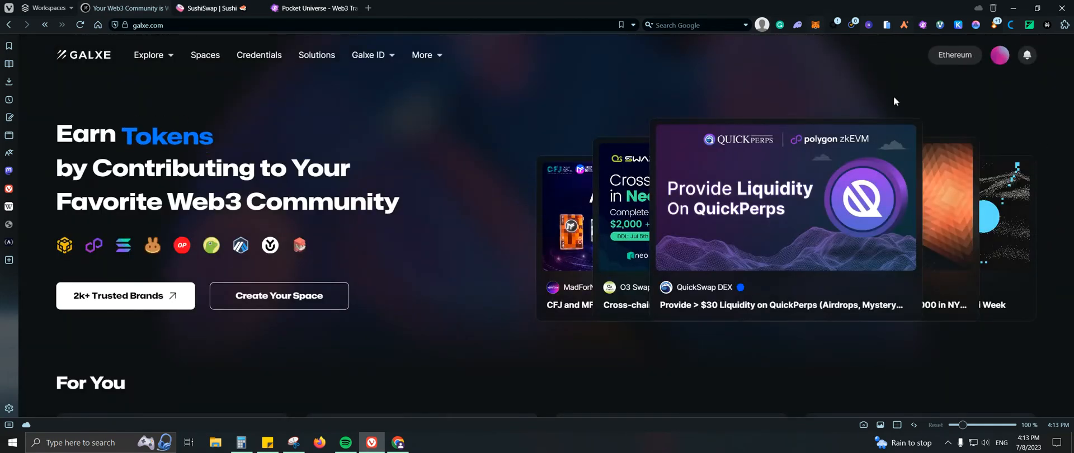
pyautogui.moveTo(904, 105)
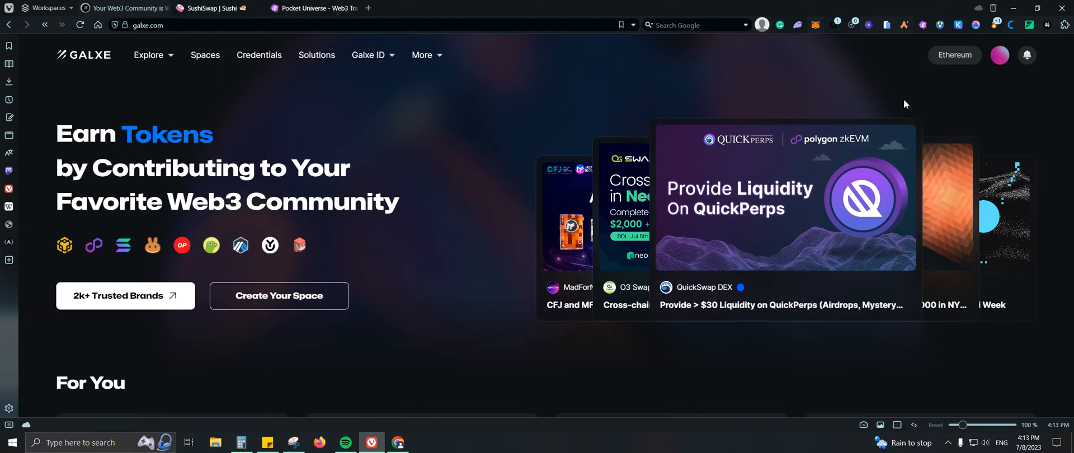
pyautogui.click(1000, 55)
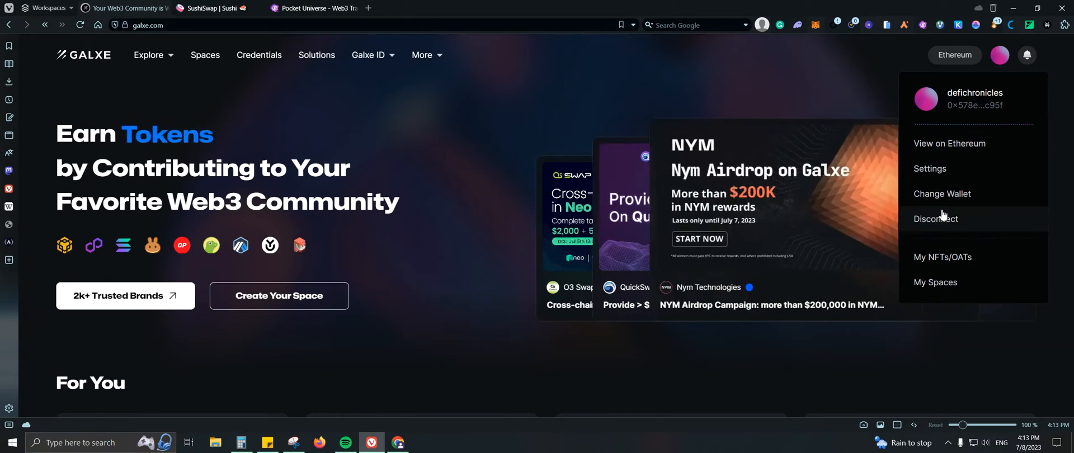
pyautogui.moveTo(951, 143)
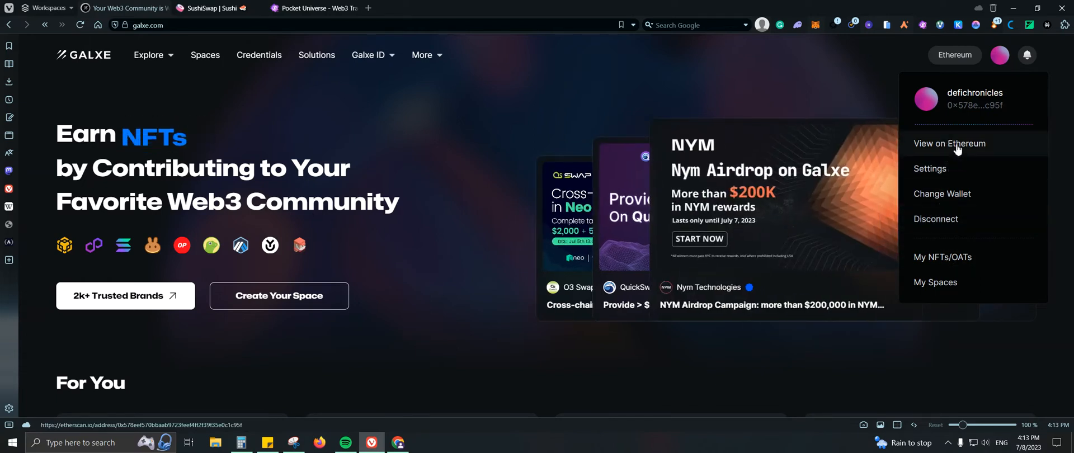
pyautogui.click(949, 143)
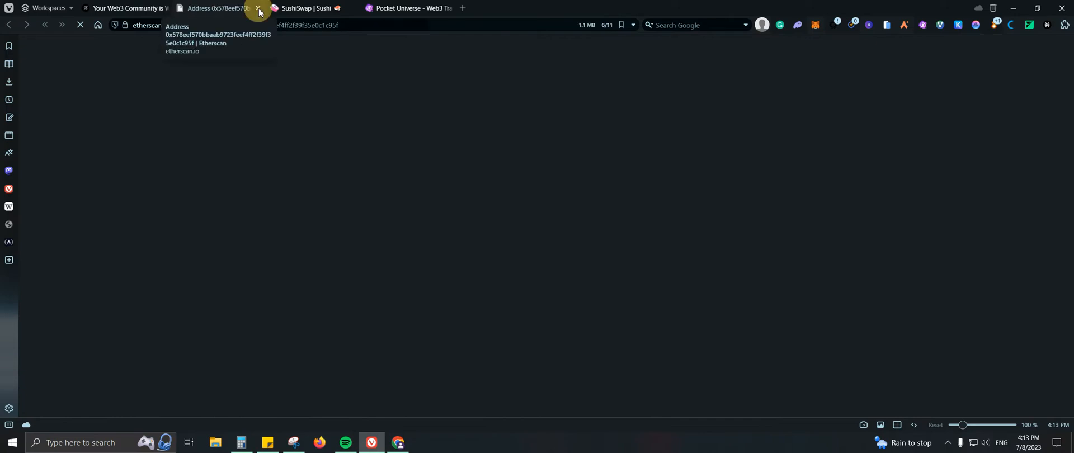
pyautogui.click(258, 8)
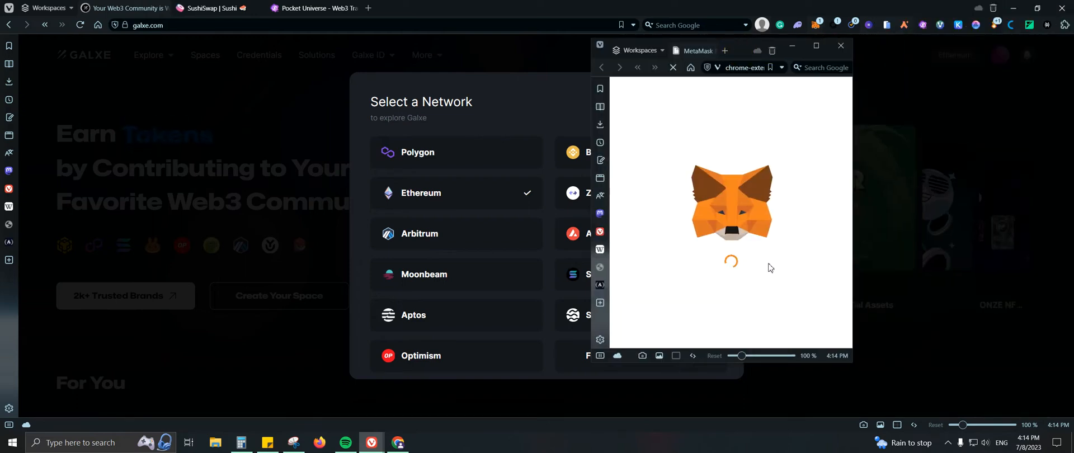
# Switch Galxe to Polygon, then return to the Pocket Universe homepage.
pyautogui.click(841, 44)
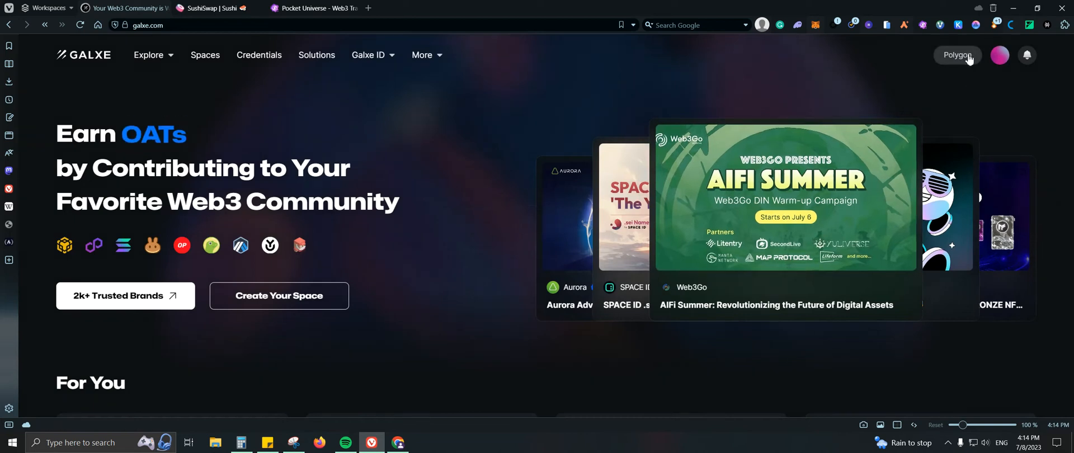
pyautogui.moveTo(967, 78)
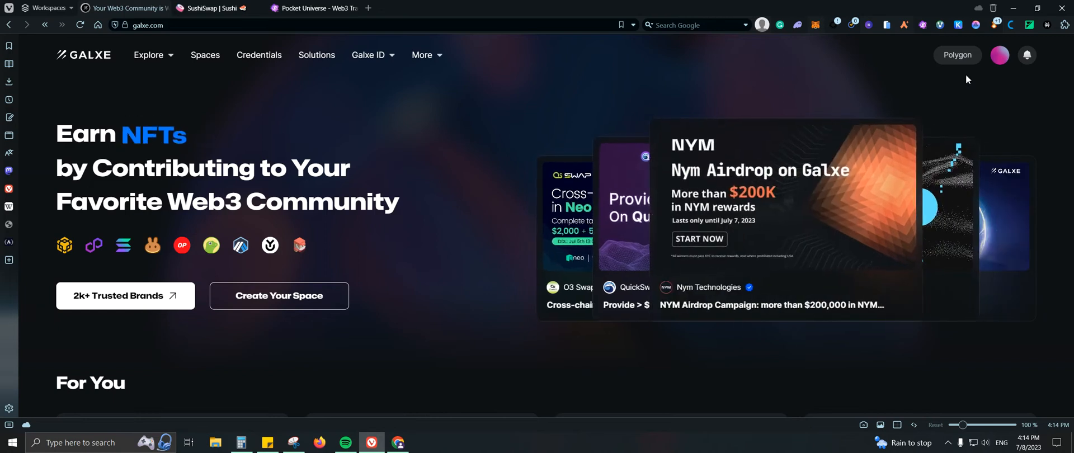
pyautogui.moveTo(702, 97)
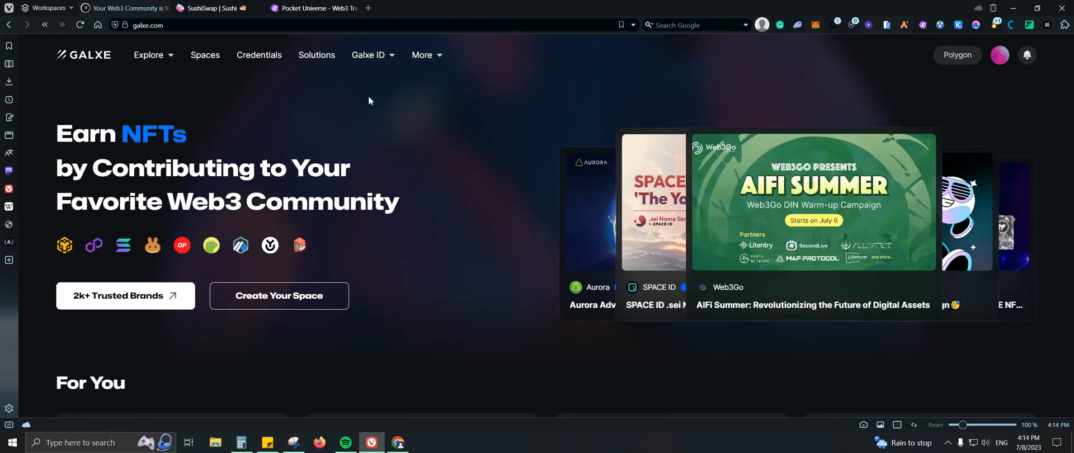
pyautogui.click(312, 8)
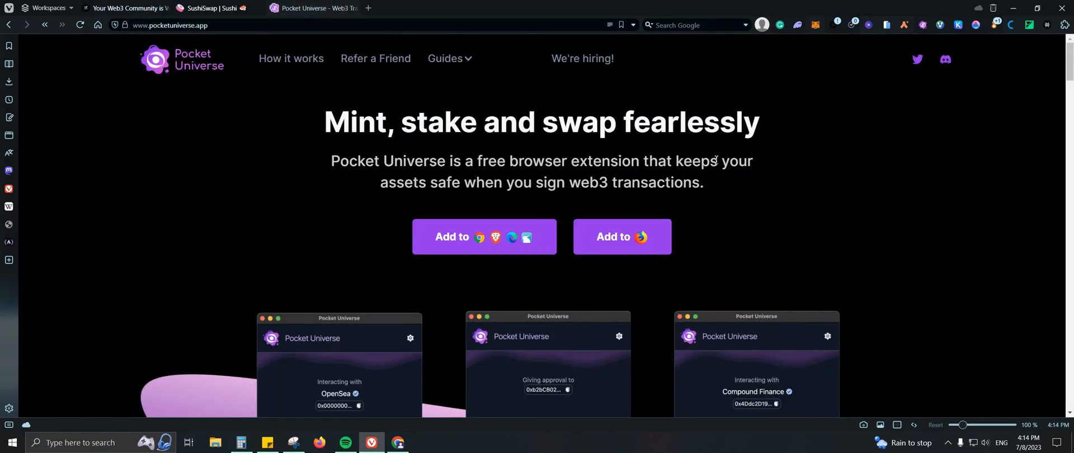
# Go back to Galxe briefly, then start a new blank Start Page tab.
pyautogui.click(123, 8)
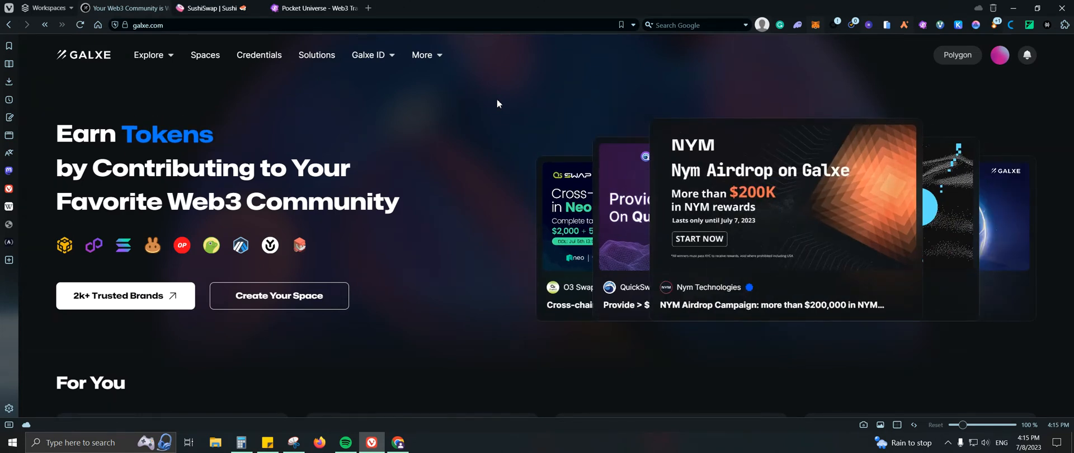
pyautogui.click(368, 8)
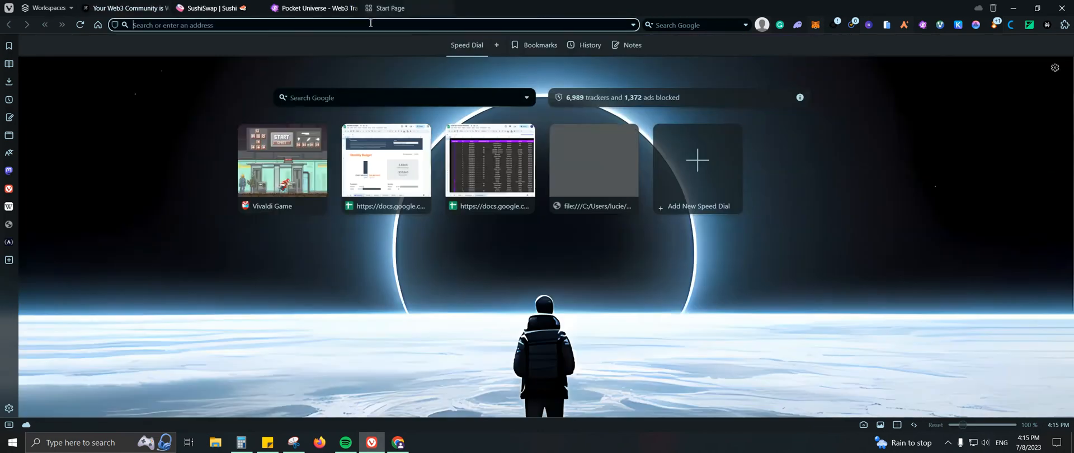
# Visit joinfire.xyz, scroll through Fire's landing page and bring up the Fire extension panel.
pyautogui.write('fire.xyz')
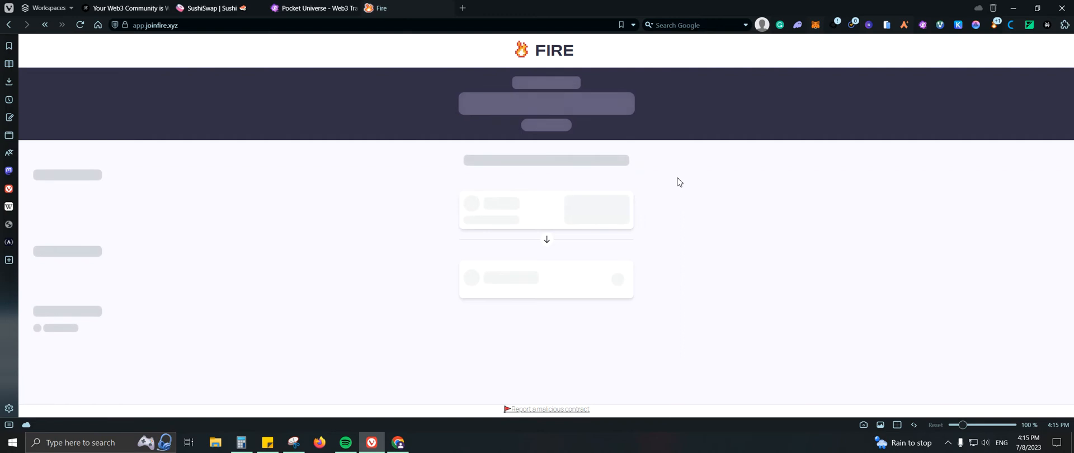
pyautogui.moveTo(346, 31)
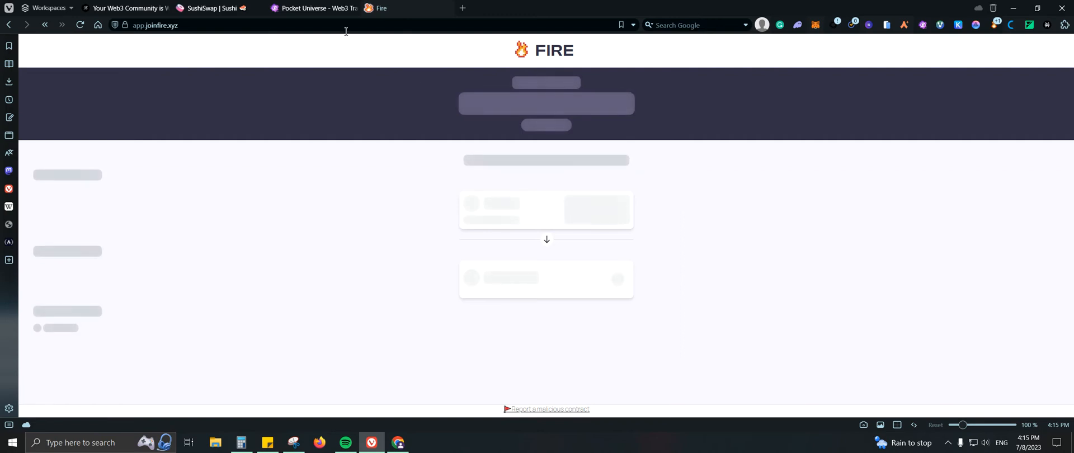
pyautogui.moveTo(540, 55)
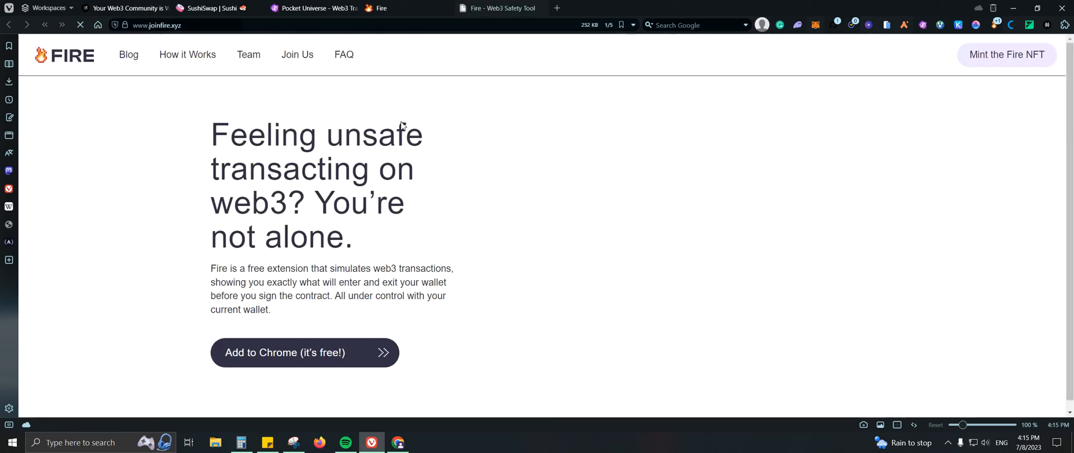
pyautogui.scroll(-3)
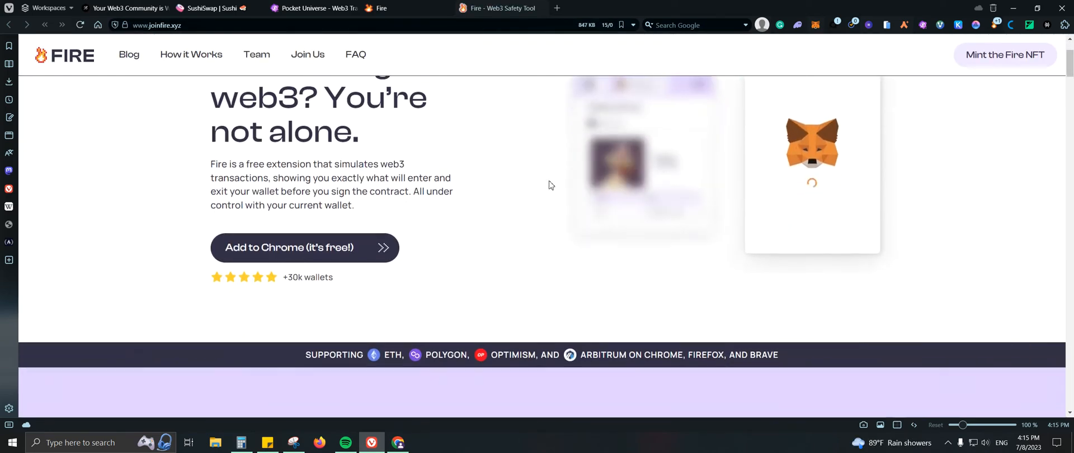
pyautogui.scroll(3)
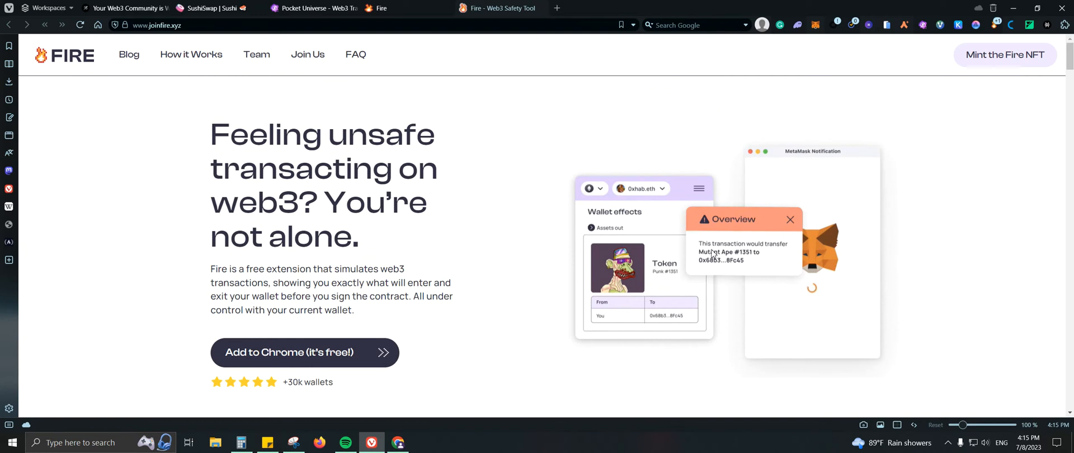
pyautogui.moveTo(743, 272)
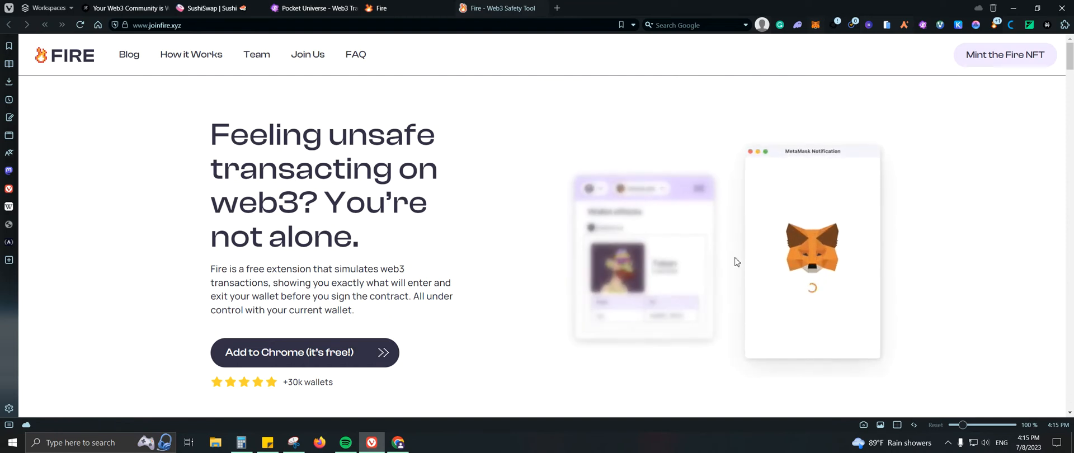
pyautogui.scroll(-3)
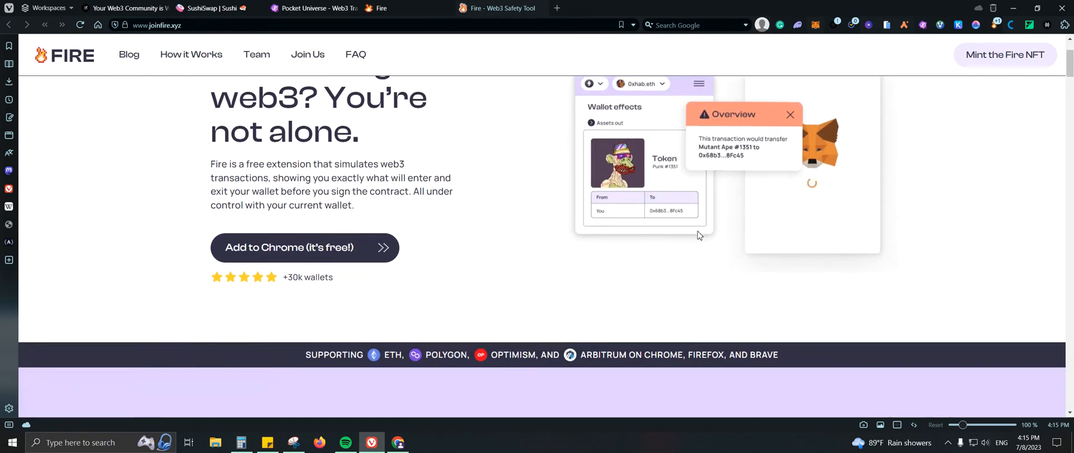
pyautogui.scroll(-3)
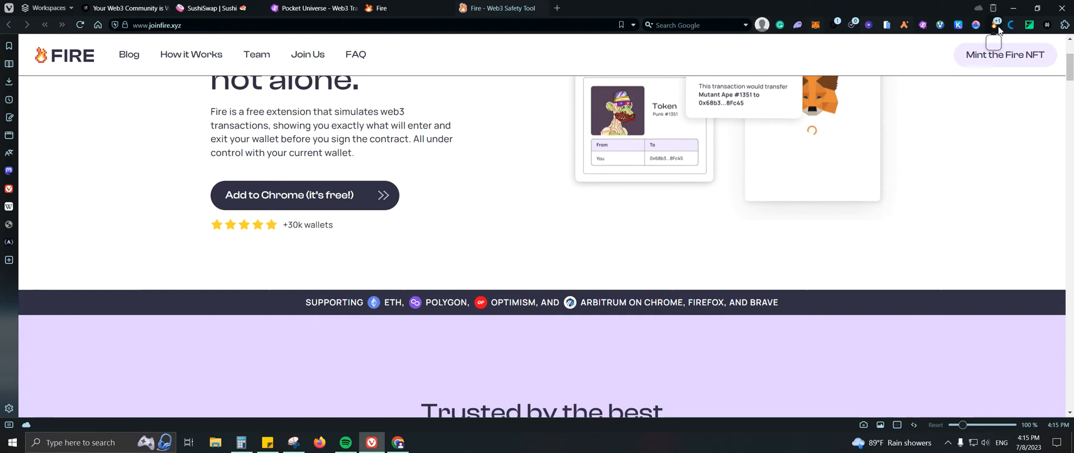
pyautogui.click(994, 25)
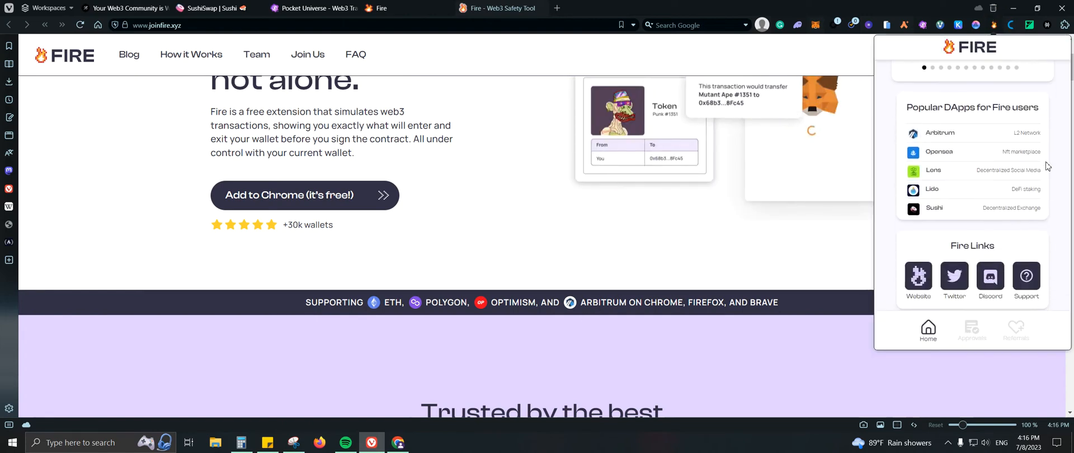
# Expand the YIN allowance, then switch Fire's approvals to Optimism and Arbitrum.
pyautogui.click(971, 330)
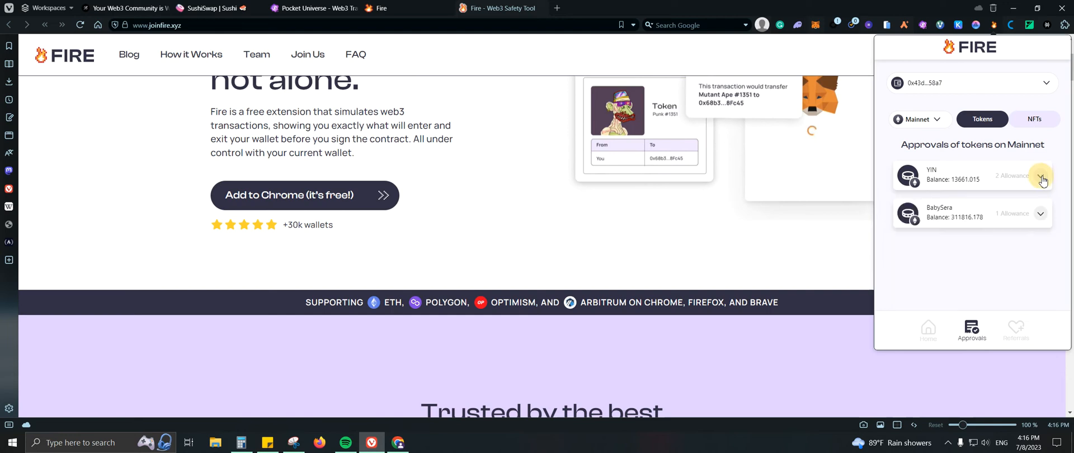
pyautogui.click(1041, 175)
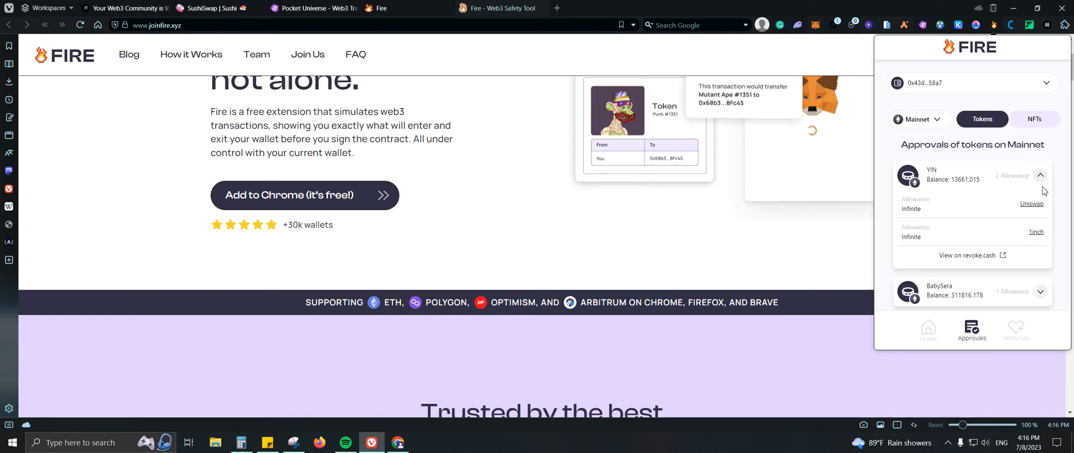
pyautogui.click(1041, 176)
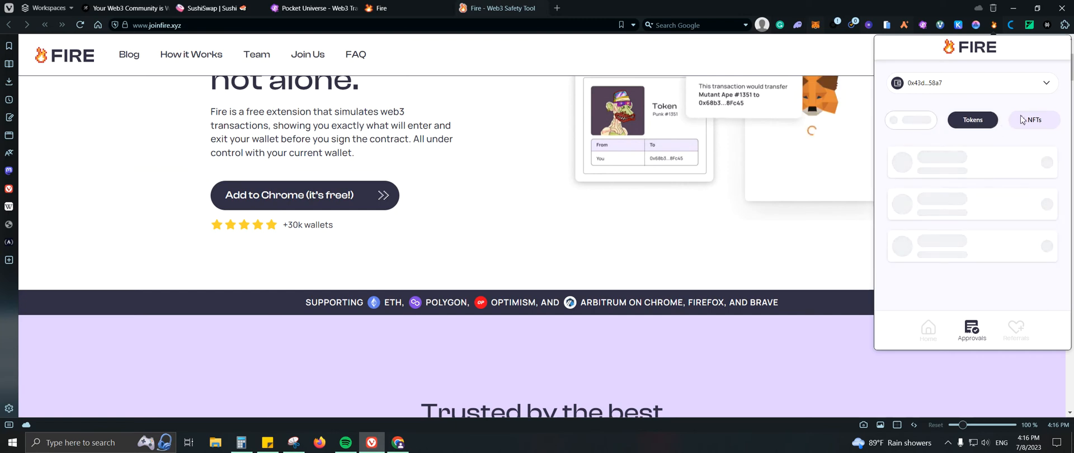
pyautogui.moveTo(1016, 142)
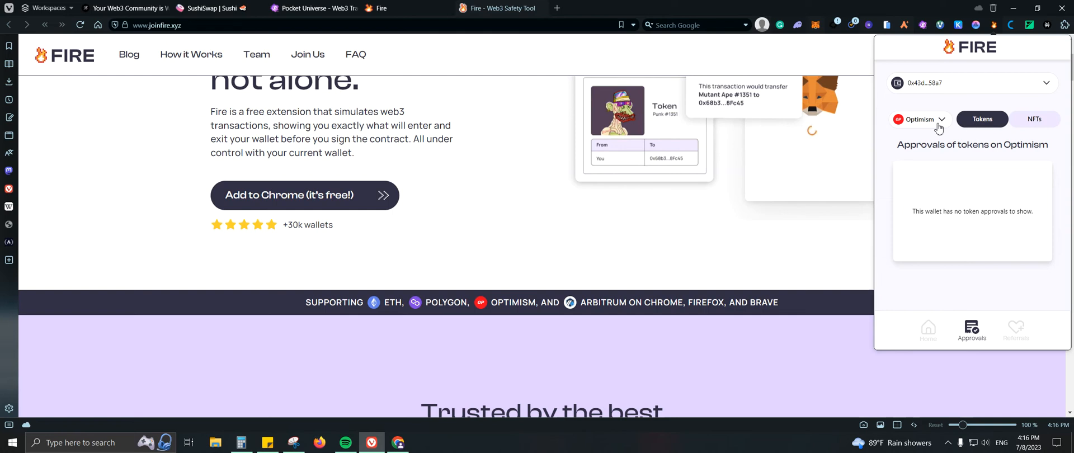
pyautogui.click(922, 118)
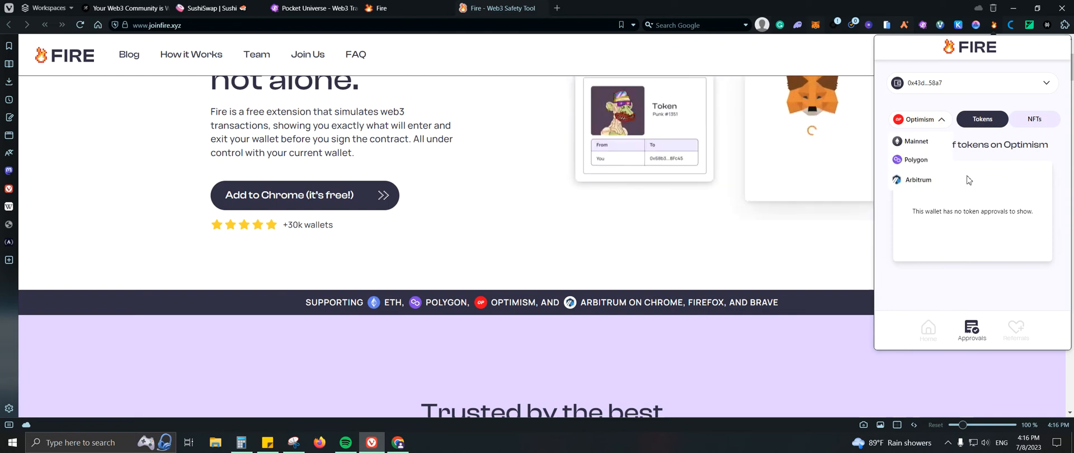
pyautogui.click(918, 118)
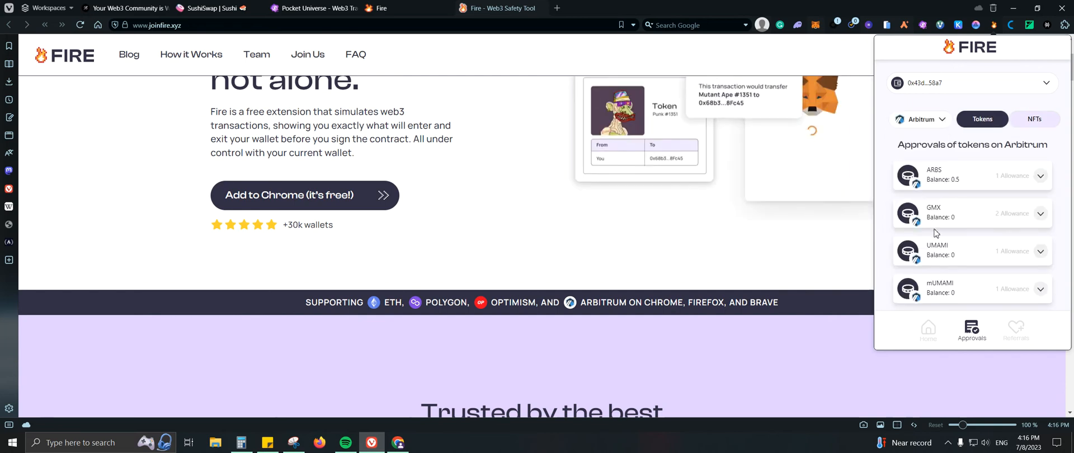
# Scroll the Arbitrum approvals and expand ARBS to show its 0.5 allowance.
pyautogui.scroll(-3)
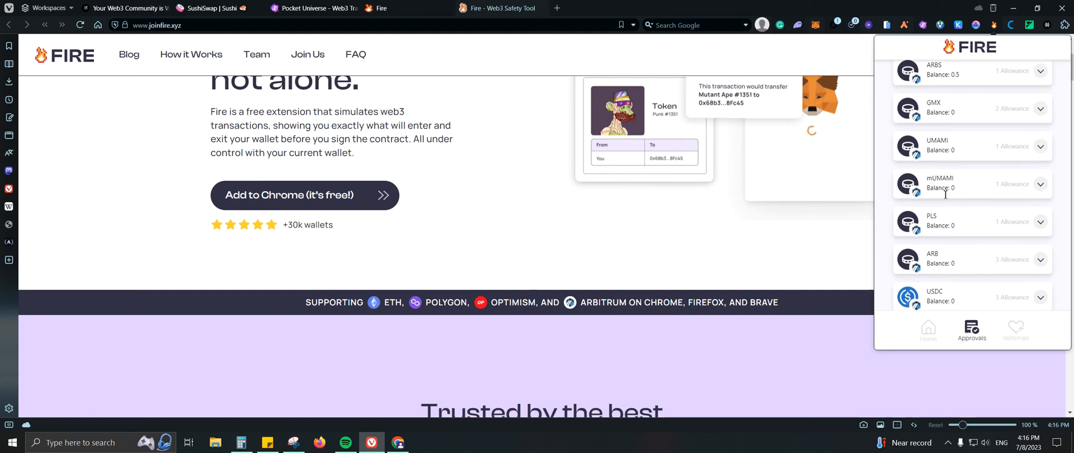
pyautogui.scroll(-3)
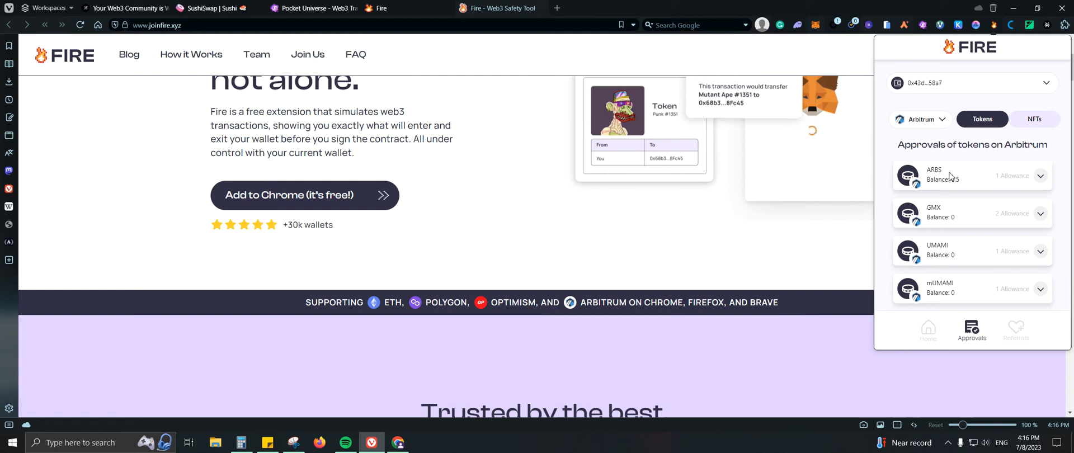
pyautogui.click(1040, 175)
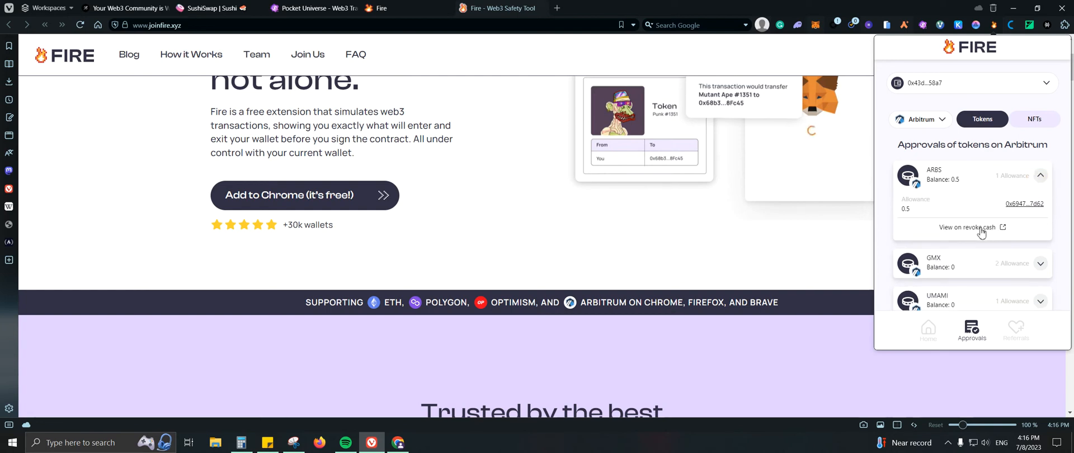
# Check the Signatures and Approvals views on revoke.cash and connect the 0x578e…C95F MetaMask account.
pyautogui.click(968, 226)
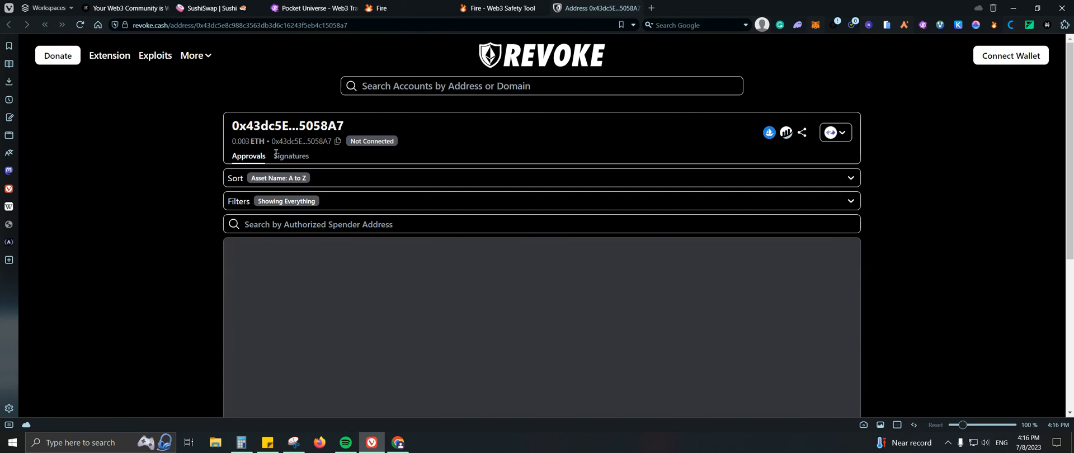
pyautogui.click(291, 155)
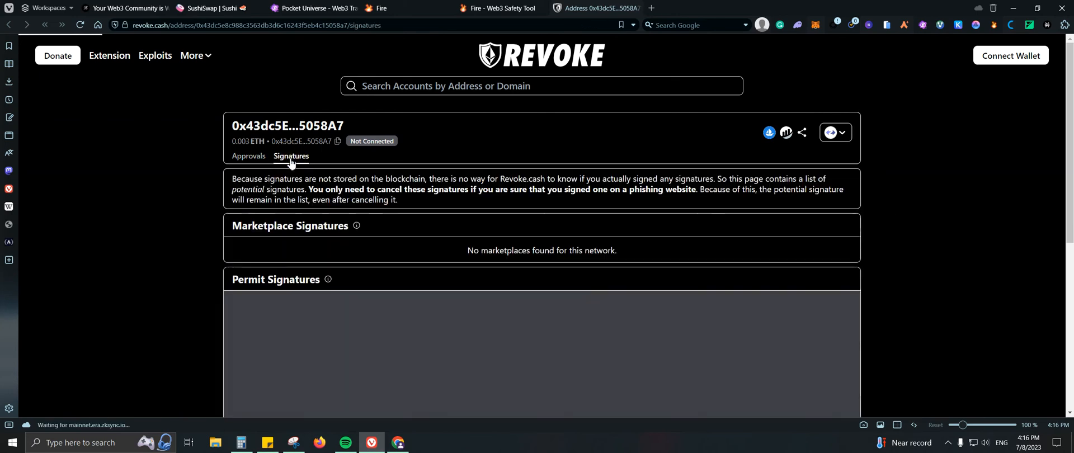
pyautogui.click(249, 157)
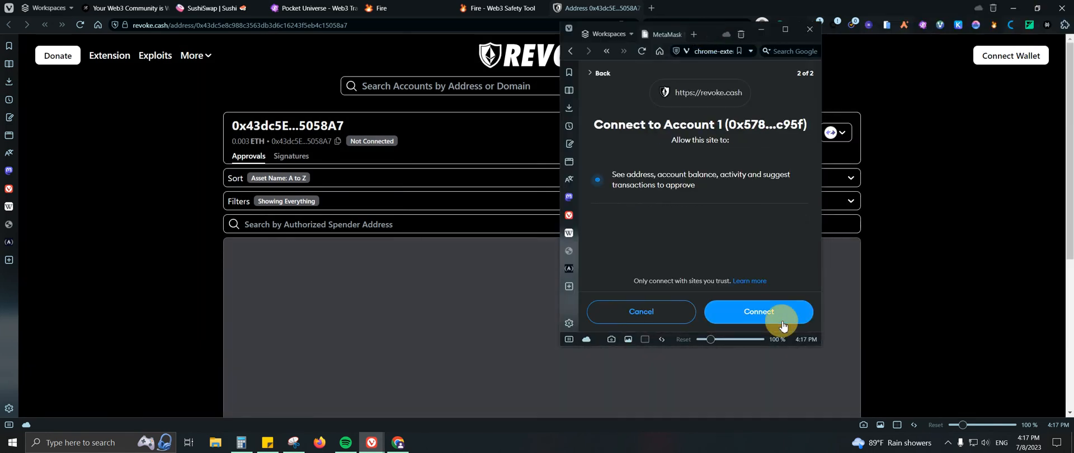
pyautogui.click(759, 311)
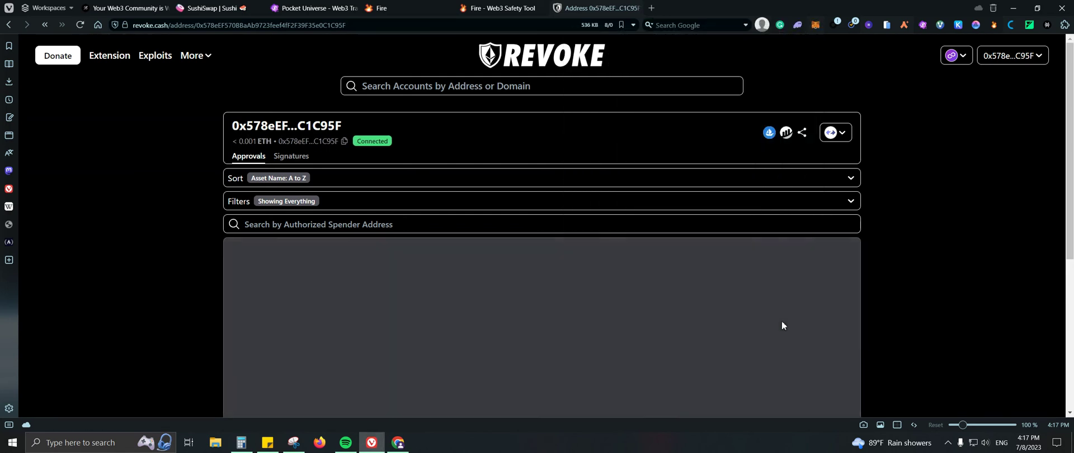
# Switch network and request revocation of the ERA token's 0.524 ERA spending allowance via MetaMask.
pyautogui.click(953, 55)
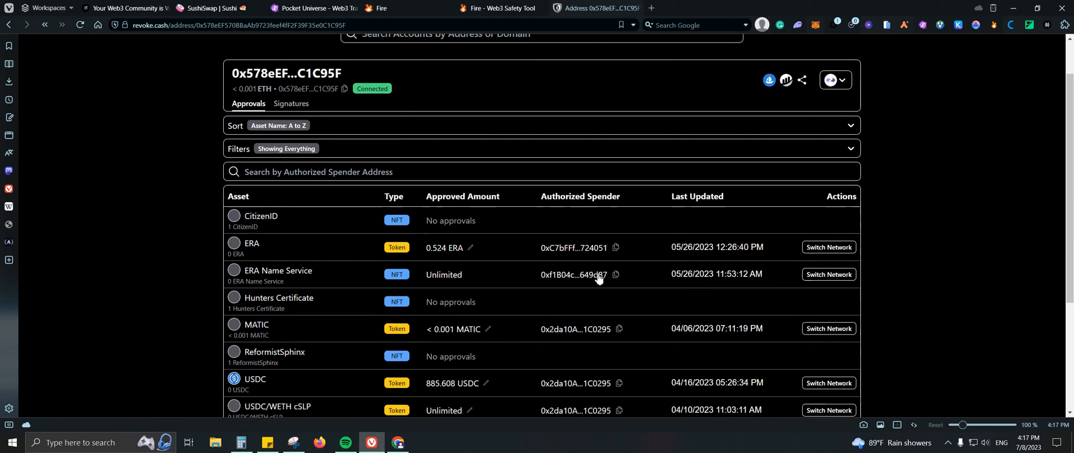
pyautogui.moveTo(435, 294)
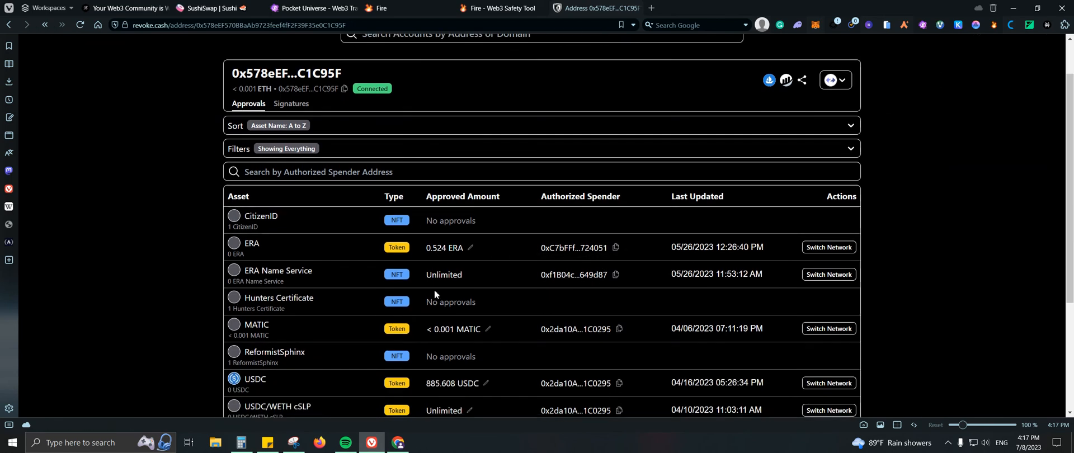
pyautogui.scroll(-3)
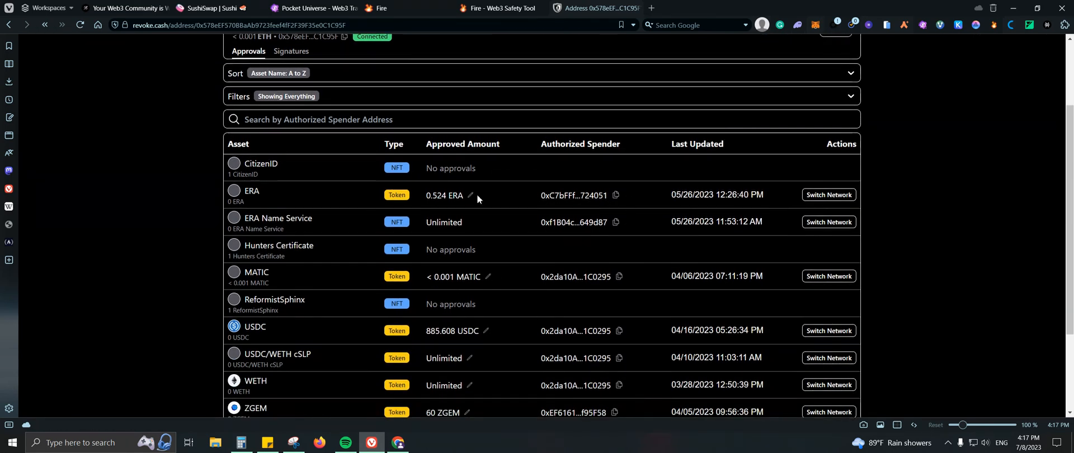
pyautogui.moveTo(642, 259)
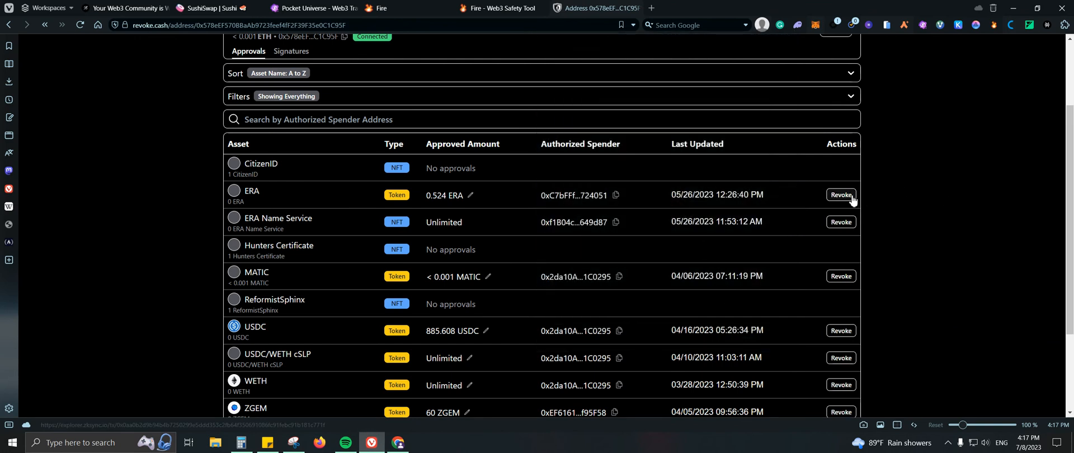
pyautogui.click(841, 194)
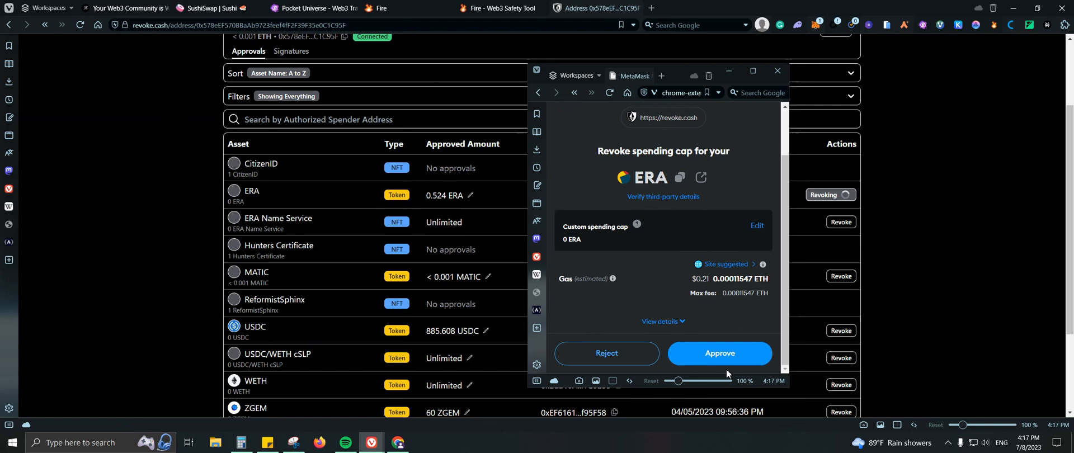
pyautogui.moveTo(310, 287)
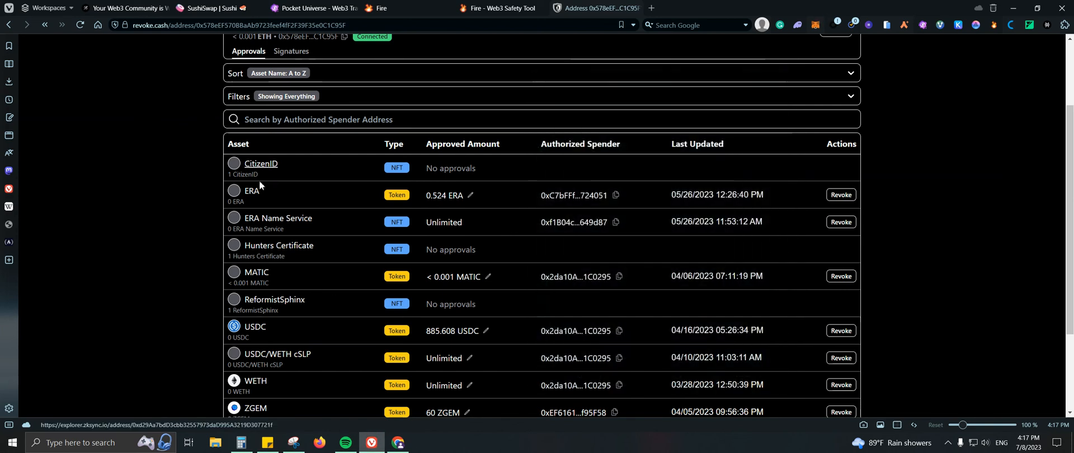
pyautogui.scroll(-3)
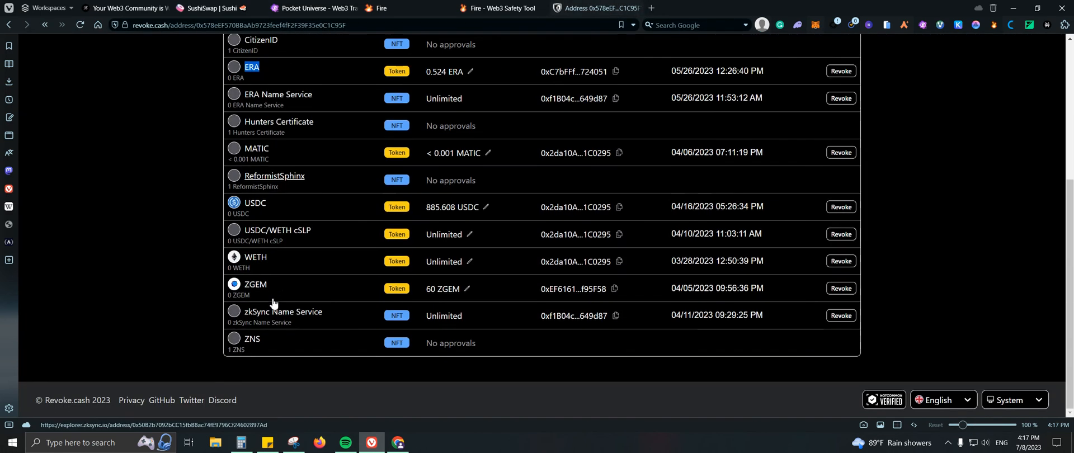
# Review the approvals table once more, then move to the Fire web app tab.
pyautogui.scroll(3)
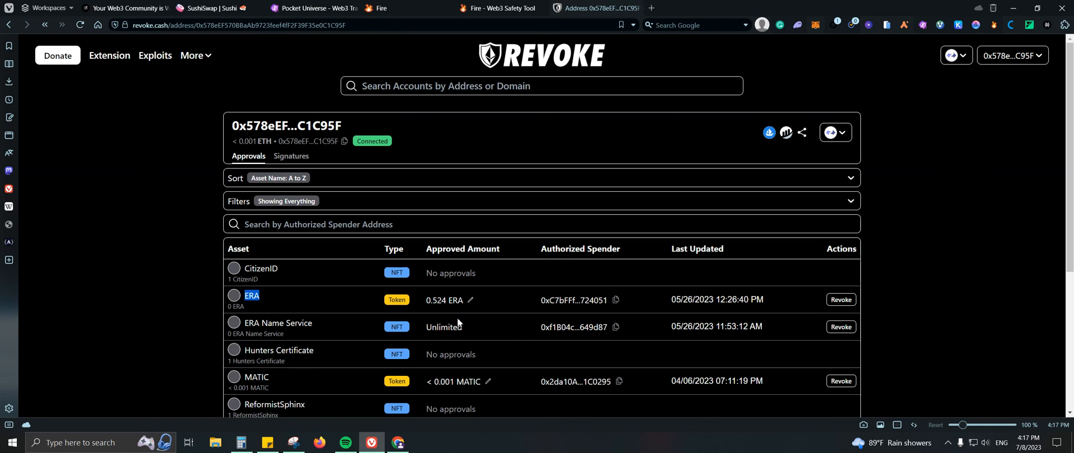
pyautogui.moveTo(568, 43)
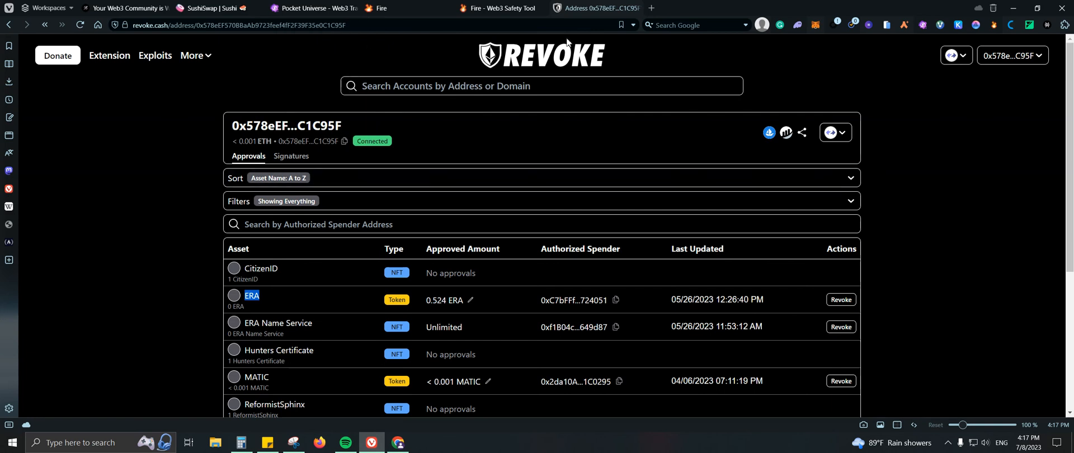
pyautogui.click(380, 8)
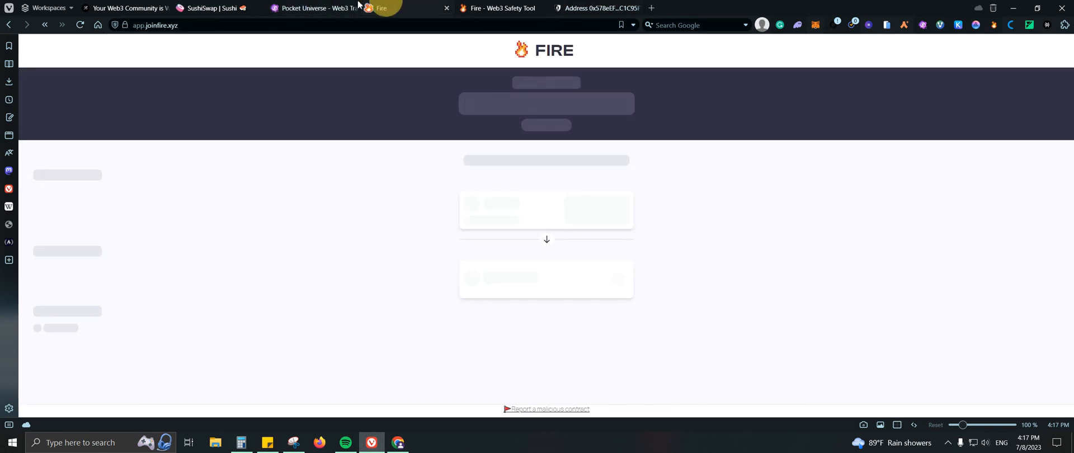
# Return to the pocketuniverse.app homepage tab.
pyautogui.click(312, 8)
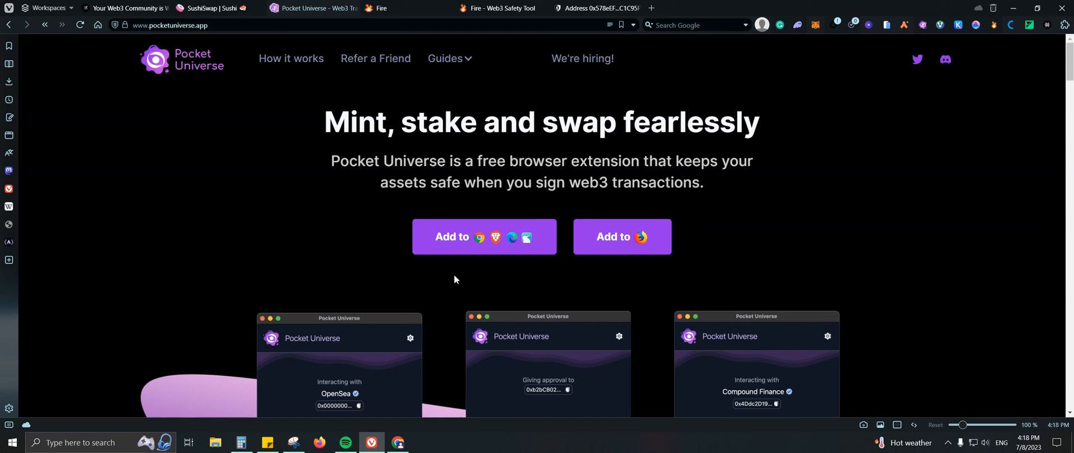
pyautogui.moveTo(18, 177)
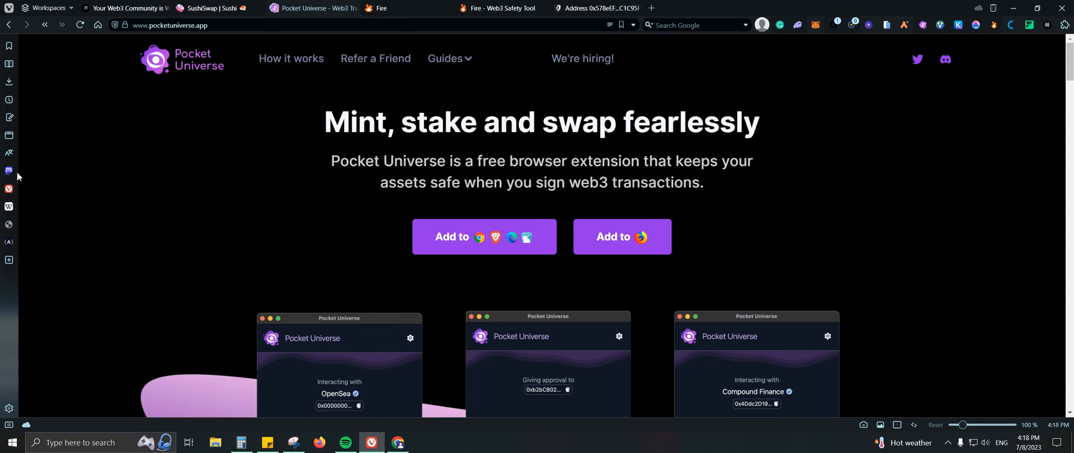